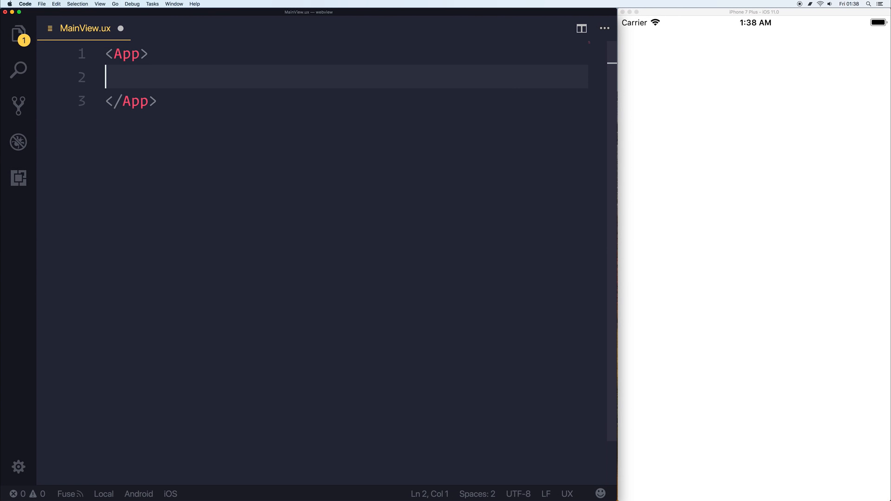
mouse_move(197, 79)
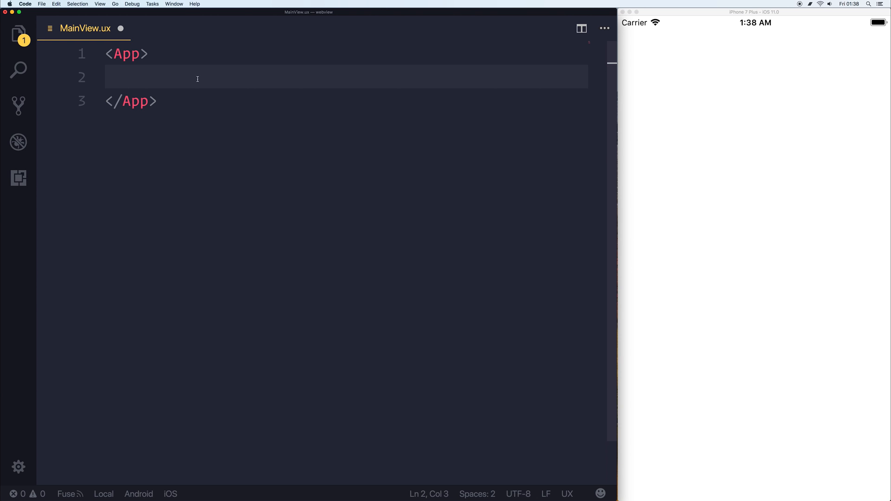
Type a DockPanel with a top-docked StatusBarBackground and a Button whose Clicked holds LoadHtml
text(<DockPanel>)
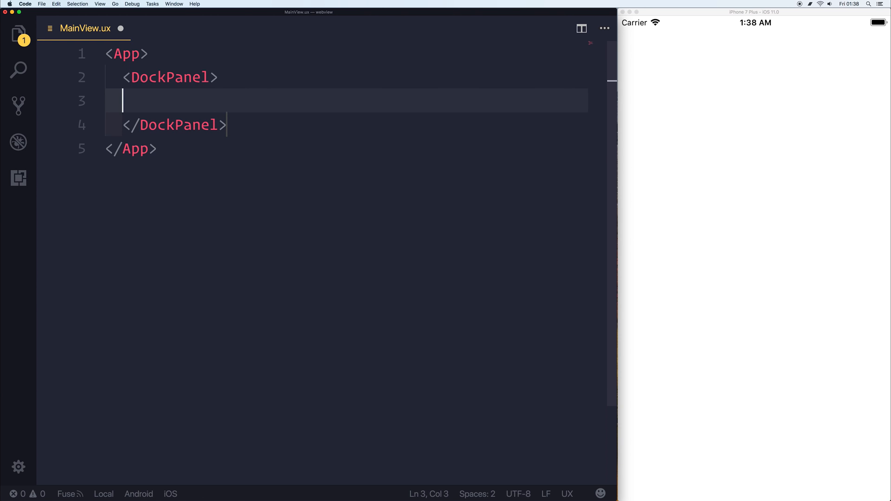
text(StatusBarBackground Dock="T" />)
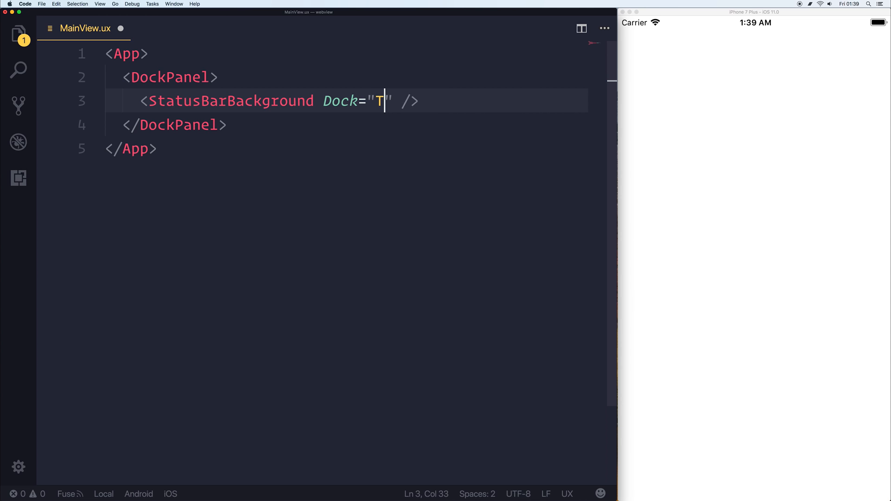
text(op)
text(<Button>)
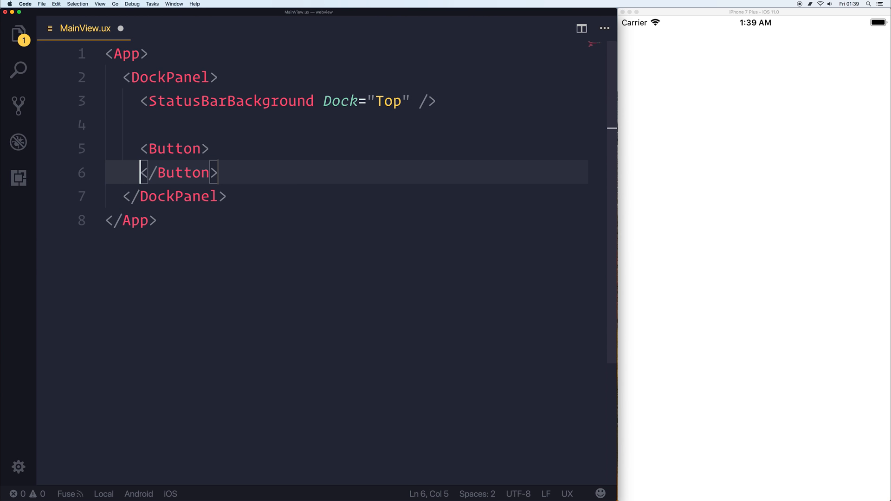
key(enter)
text(<Clicked></Clicked>)
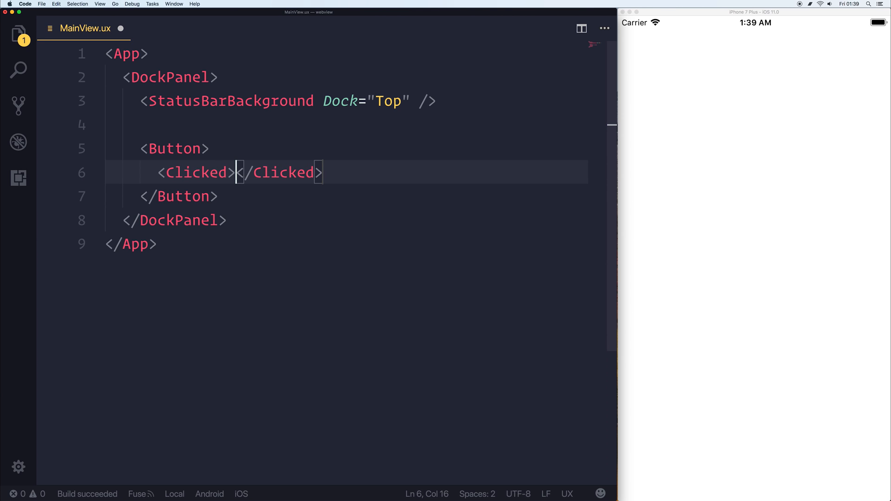
key(Enter)
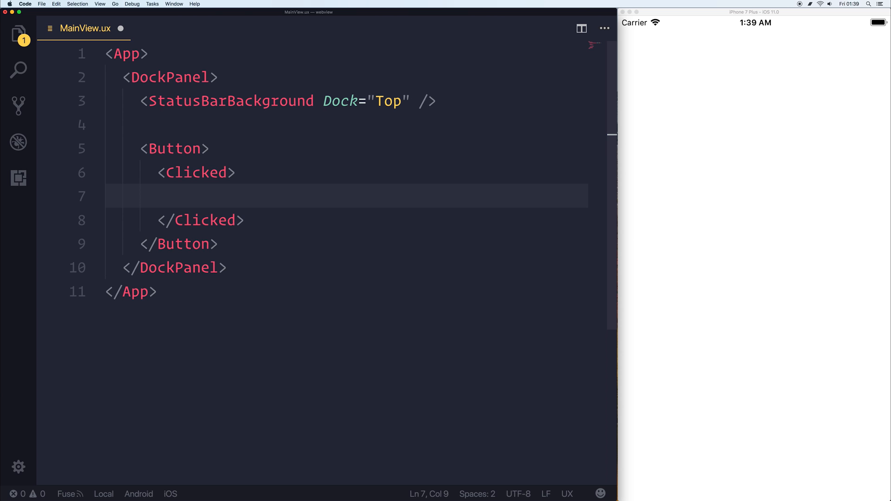
text(LoadHtml>)
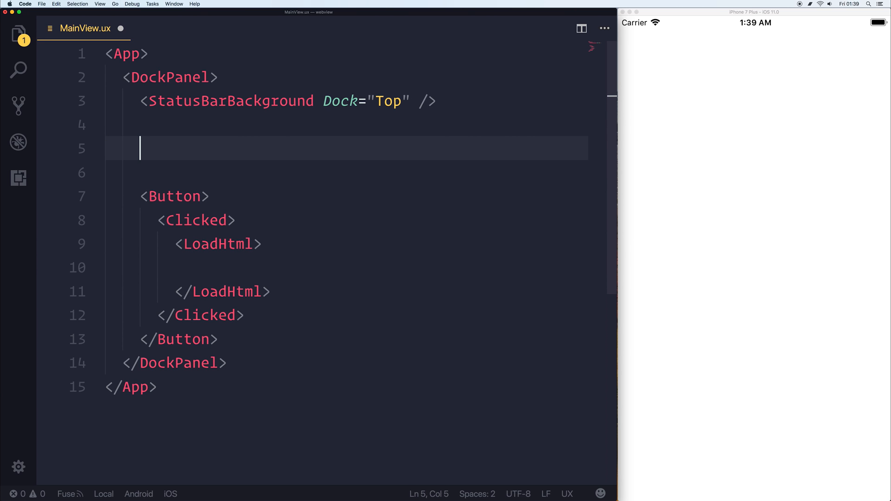
Add a WebView named webView and set LoadHtml's TargetNode to "webView"
text(WebView ux:Name="webView"></WebView>)
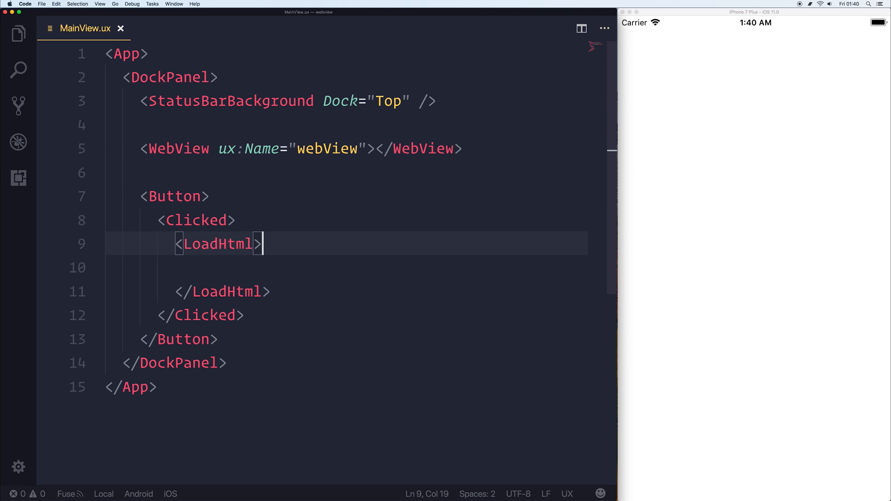
key(Left)
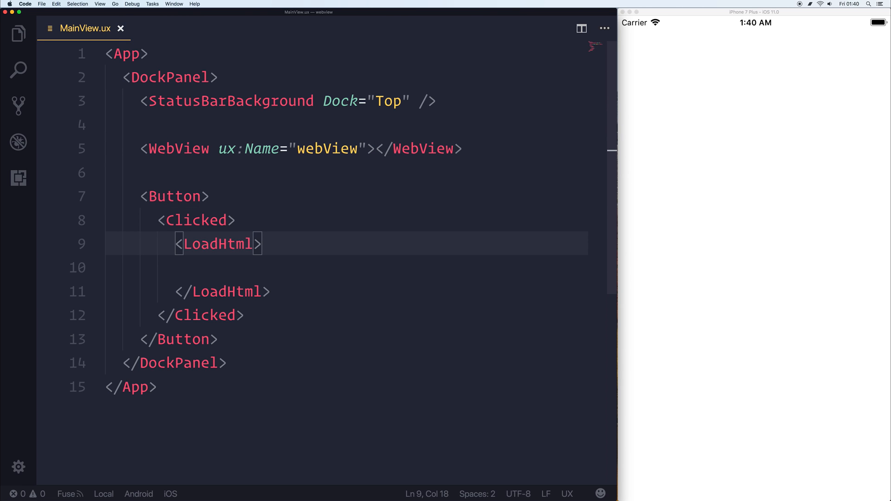
text(TargetNode="")
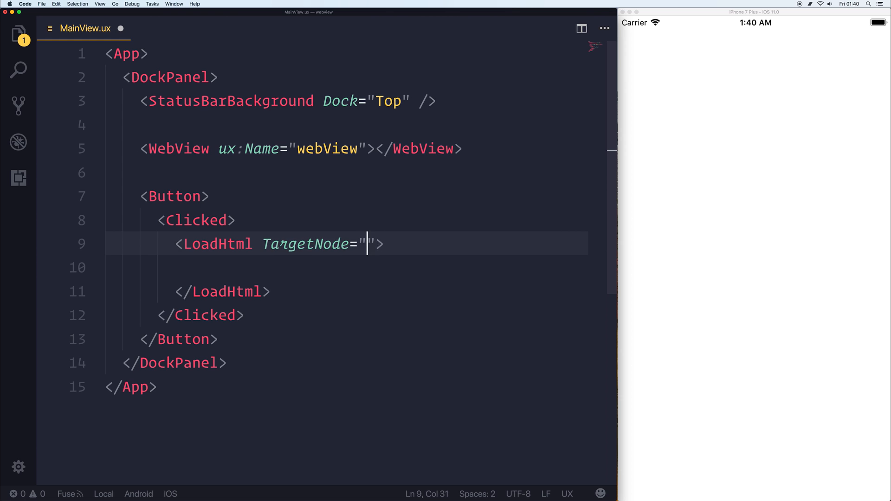
text(view)
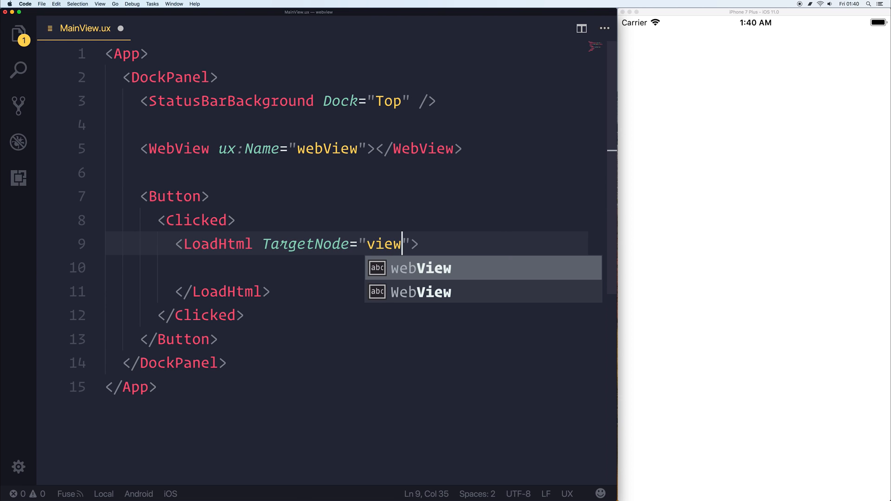
text(webVie)
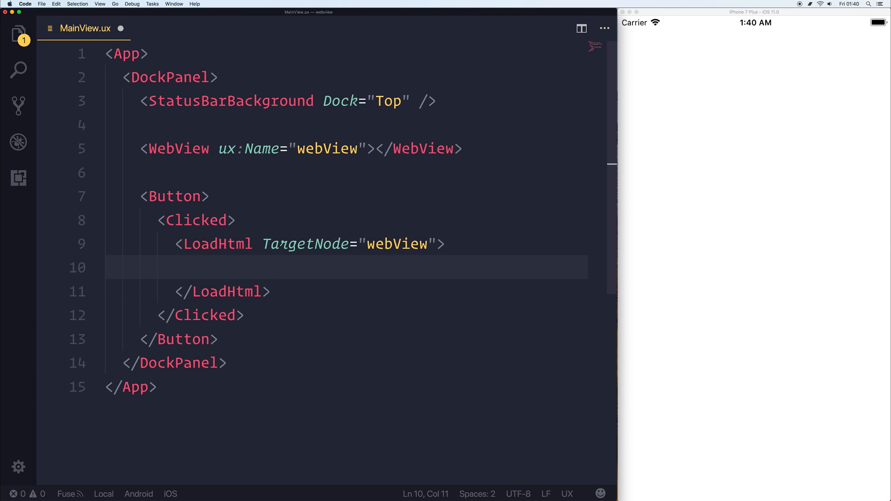
Fill LoadHtml with CDATA HTML: h1 'Hello World!' and h2 'Welcome to my Fuse Application!'
text(HTML>)
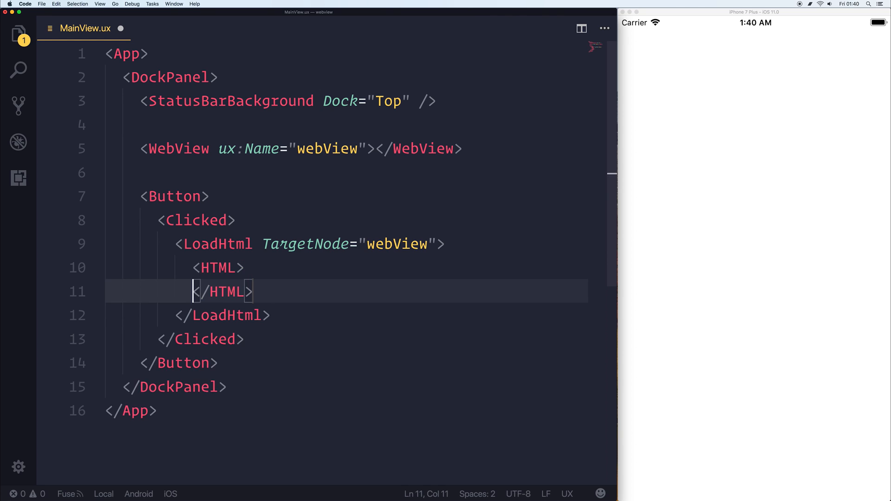
key(Enter)
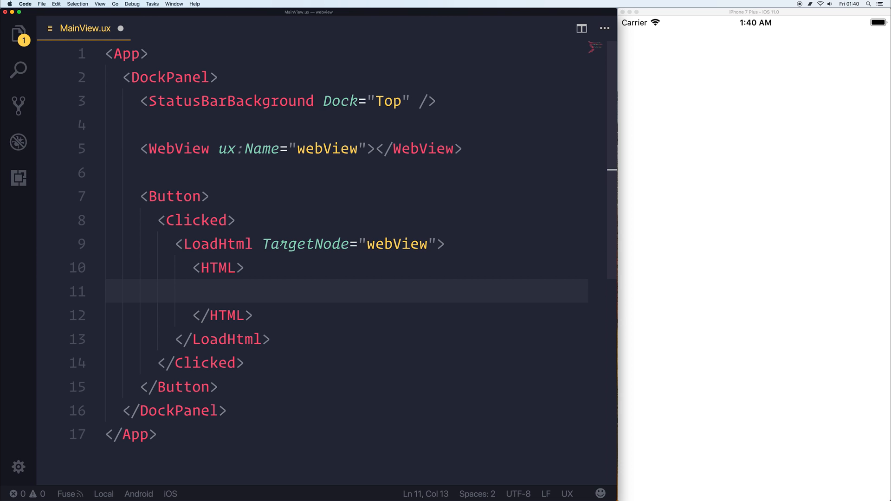
text(<![CDATA [)
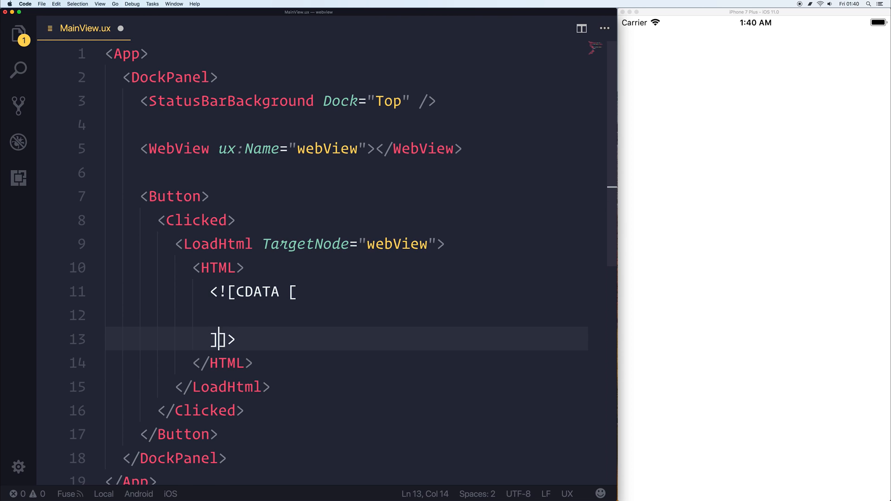
text(<h1>)
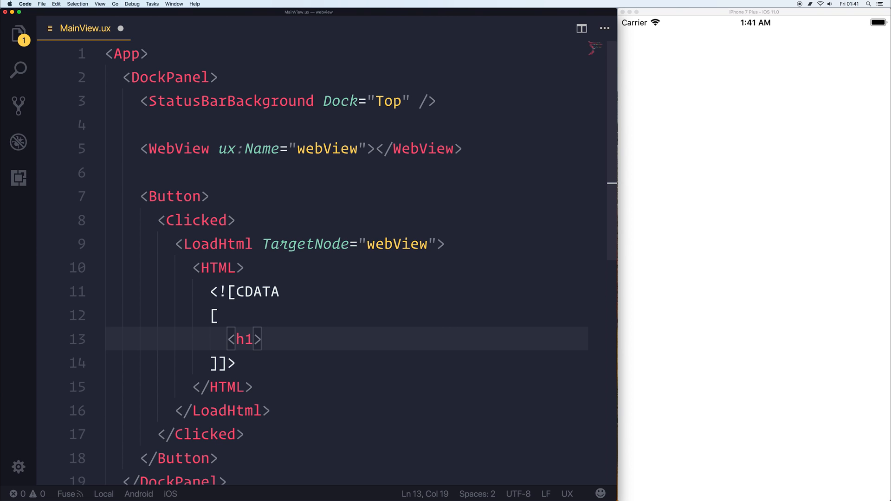
text(Hello)
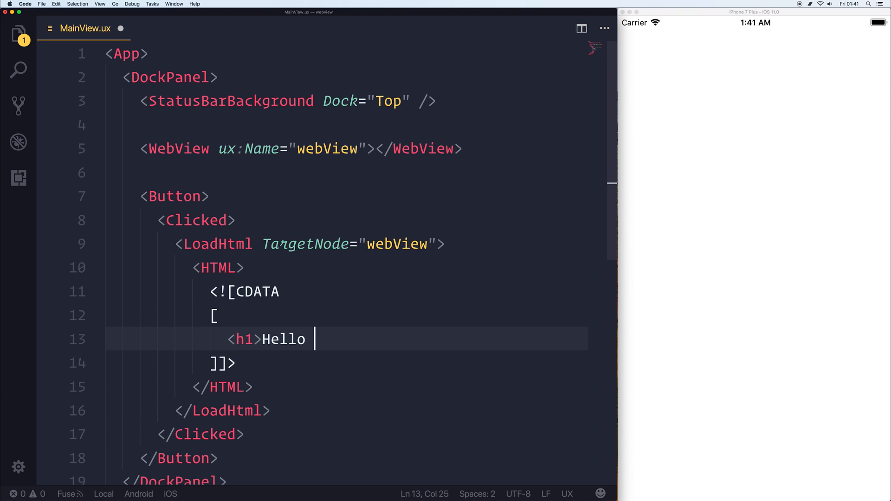
text(World!</h1>)
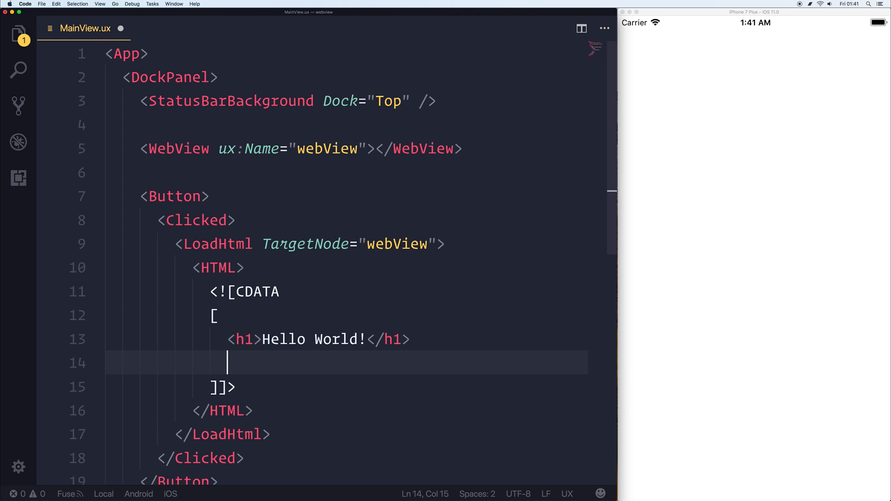
text(<h2>)
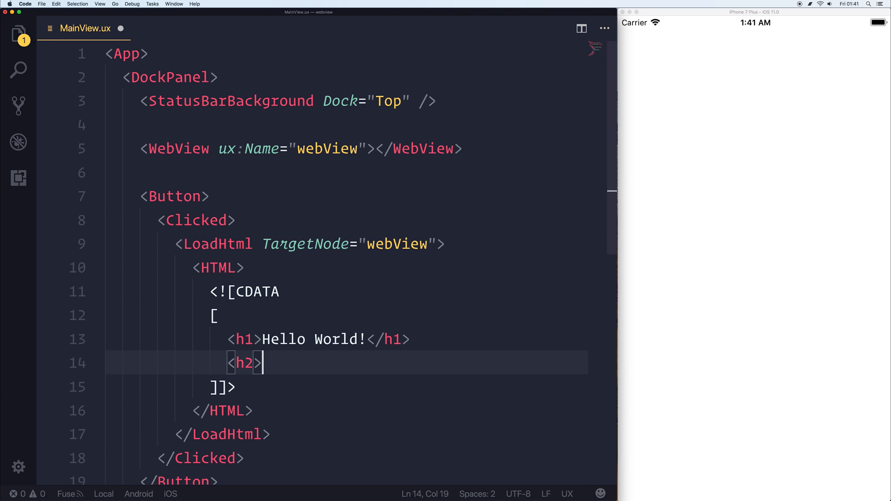
text(Welcome to my Fuse Ap)
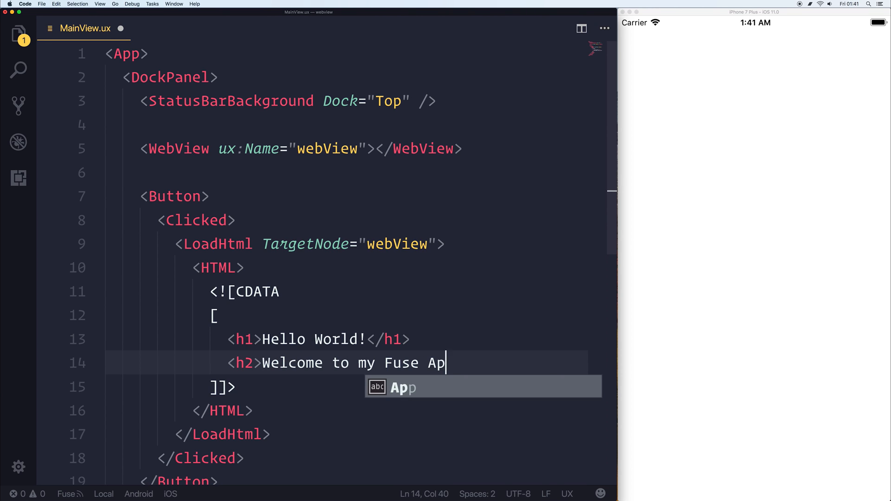
text(plication!</h2>)
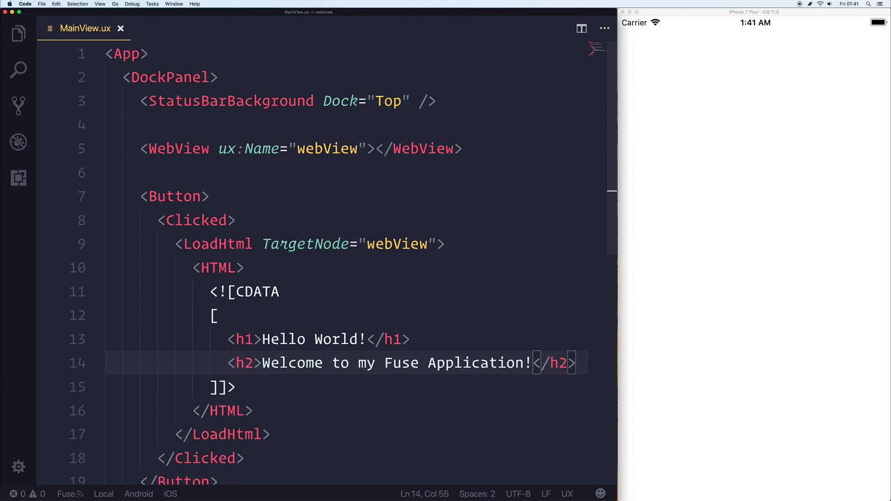
Give the Button Text="Load HTML" and Dock="Top", and the WebView Dock="Fill"
click(202, 196)
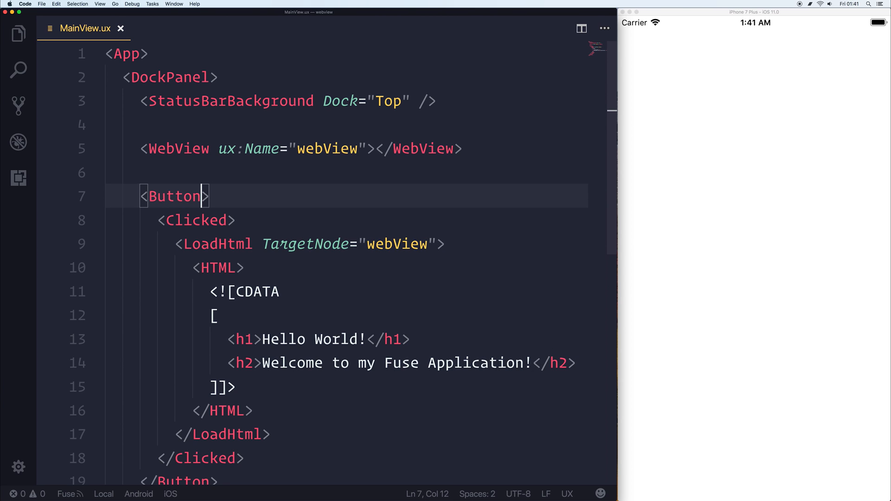
text(Text="")
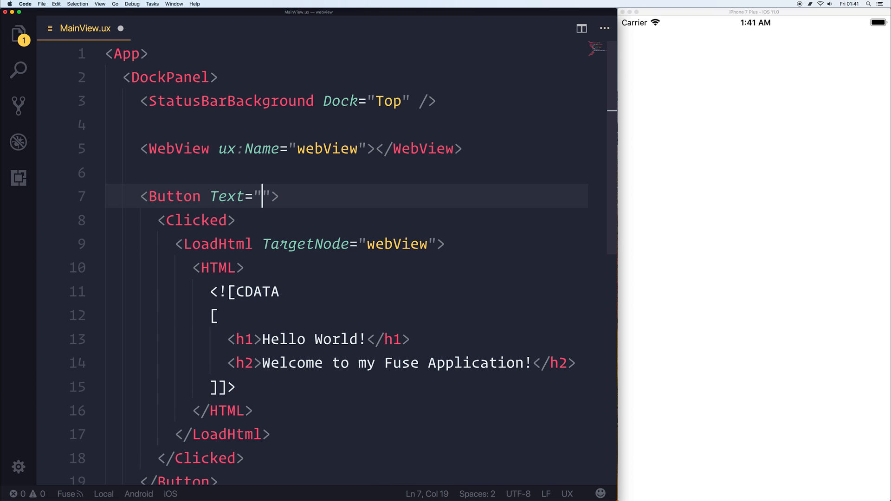
text(Load HTML)
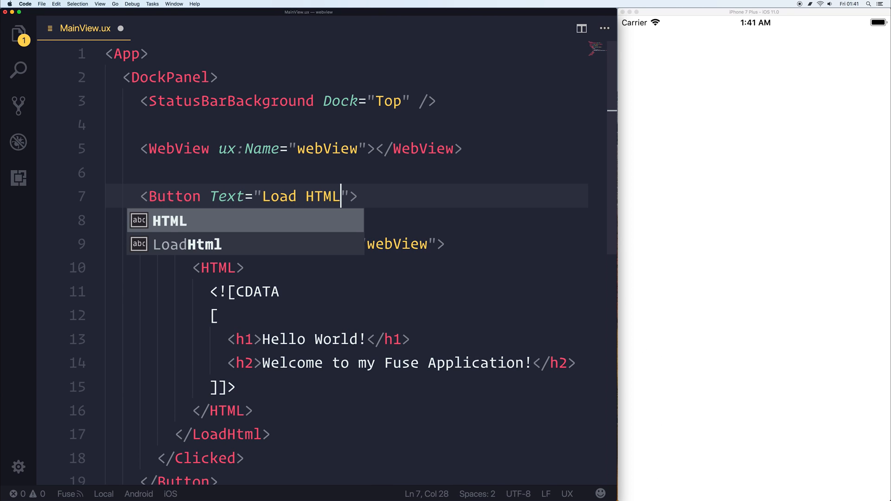
text(Do)
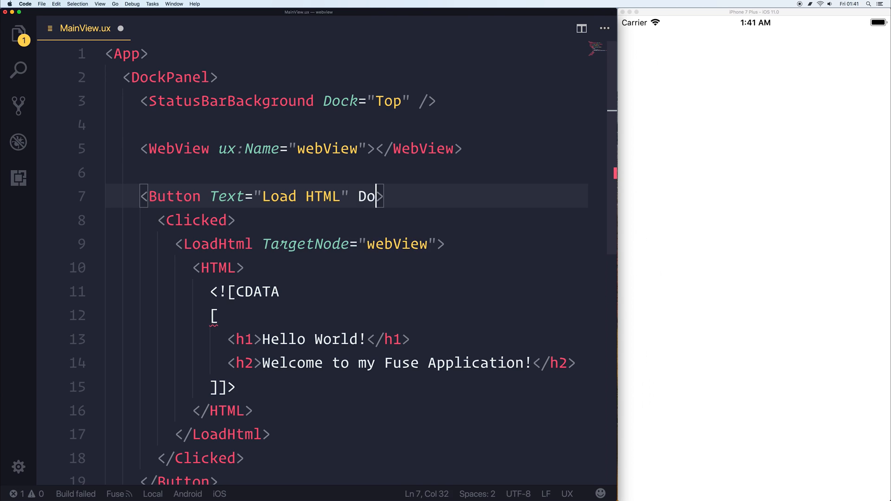
text(ck="Top")
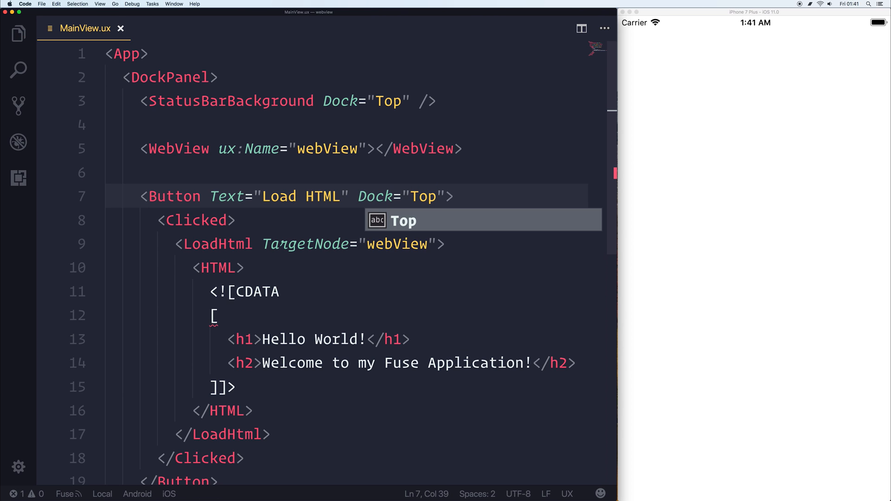
text(Dock=")
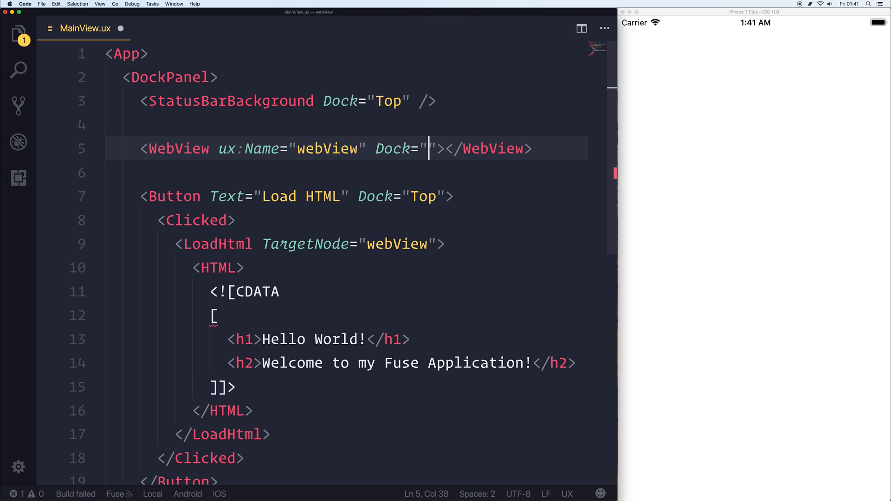
text(Fill)
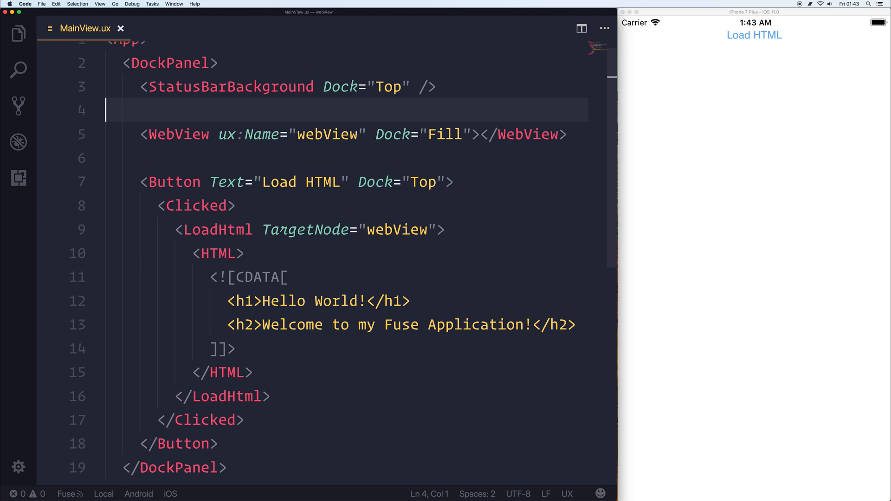
Wrap the WebView in a NativeViewHost and load the Hello World page in the simulator
text(NativeViewHost>)
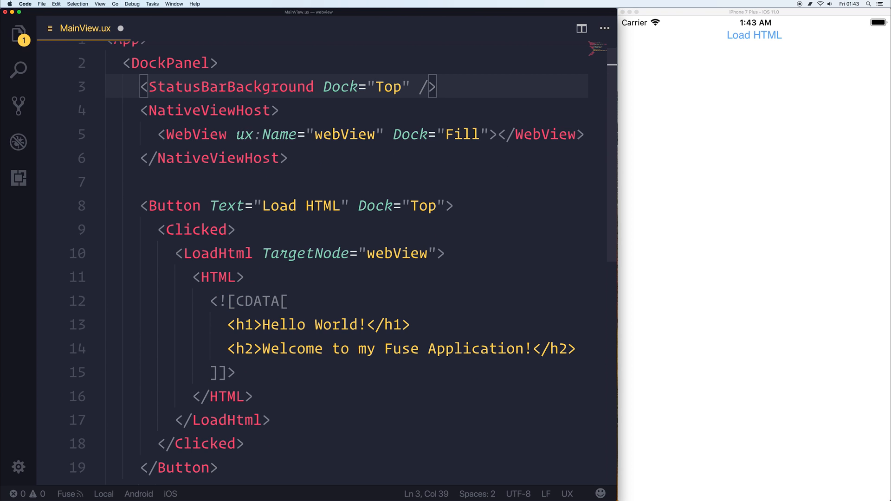
click(754, 35)
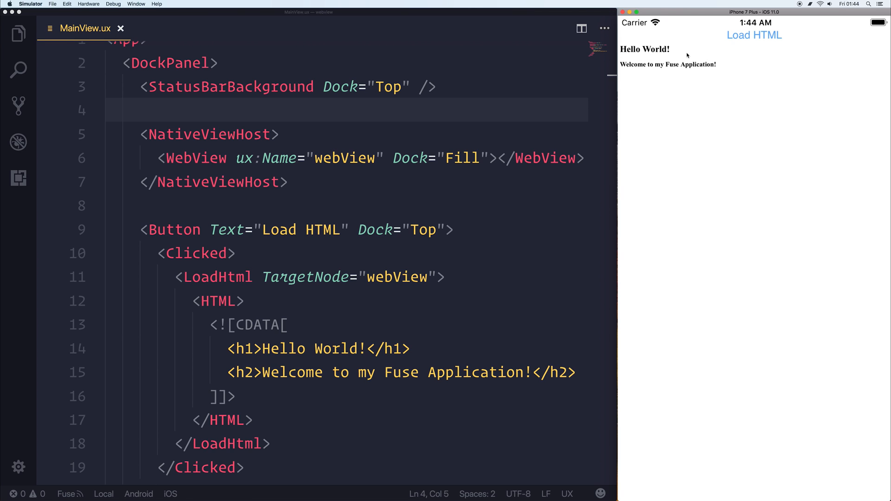
mouse_move(719, 73)
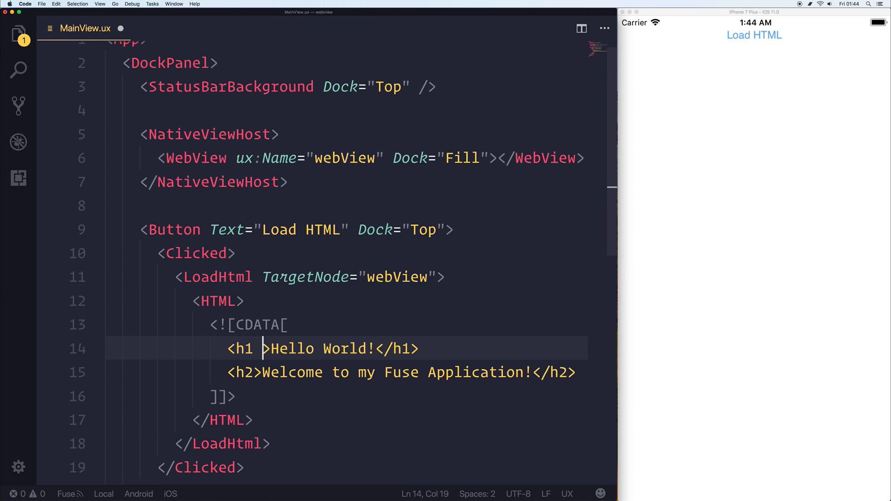
Style the h1 with color:red; font-size:50px and reload it in the simulator
text(style="")
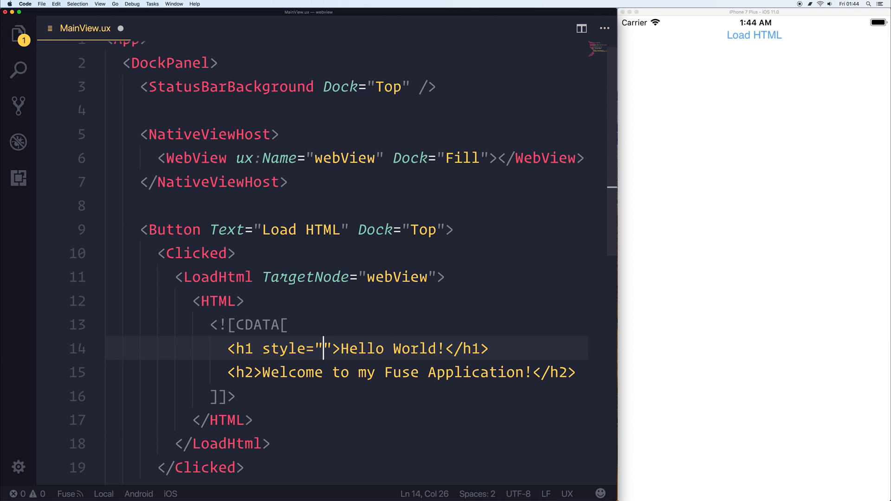
text(color:red;f)
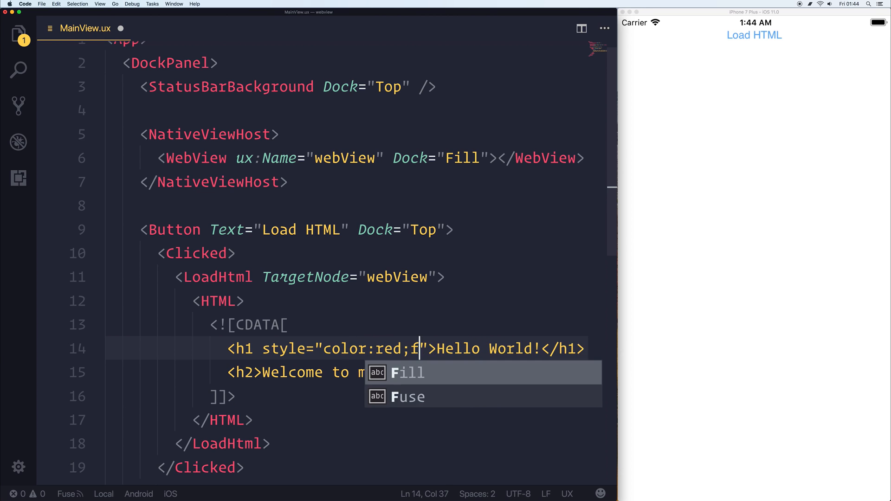
text(ont-size:)
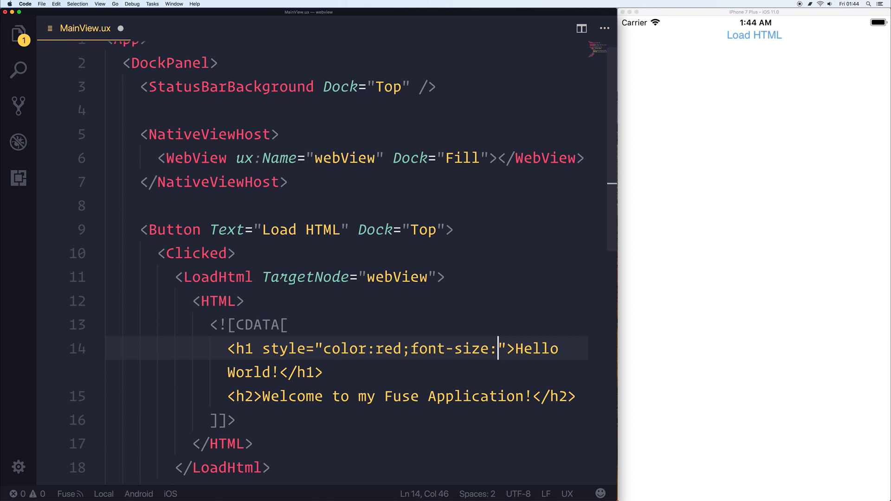
text(50px;)
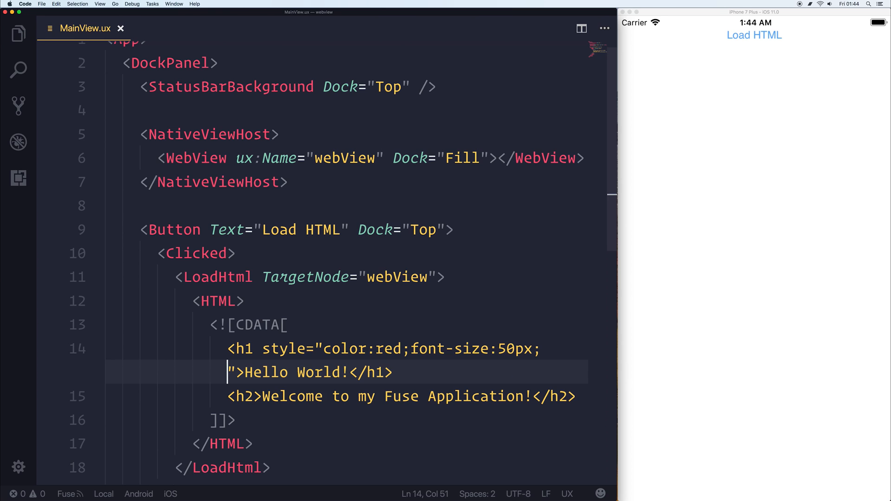
mouse_move(512, 269)
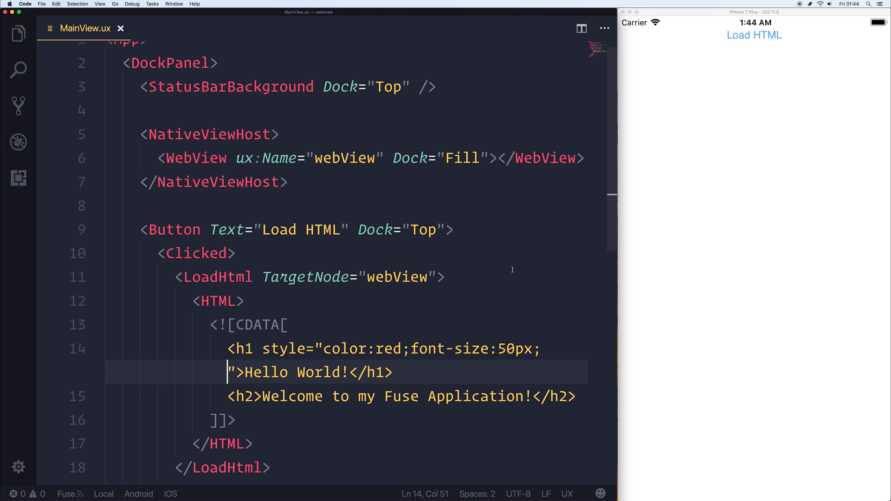
click(754, 35)
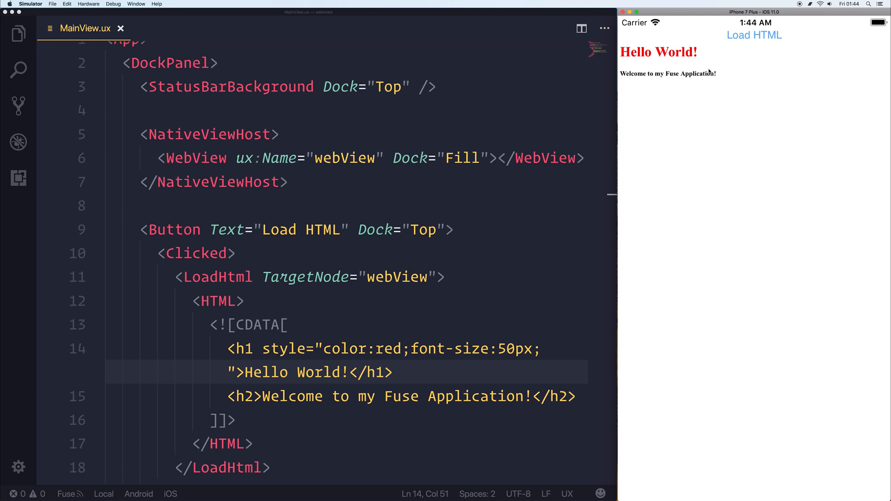
mouse_move(697, 84)
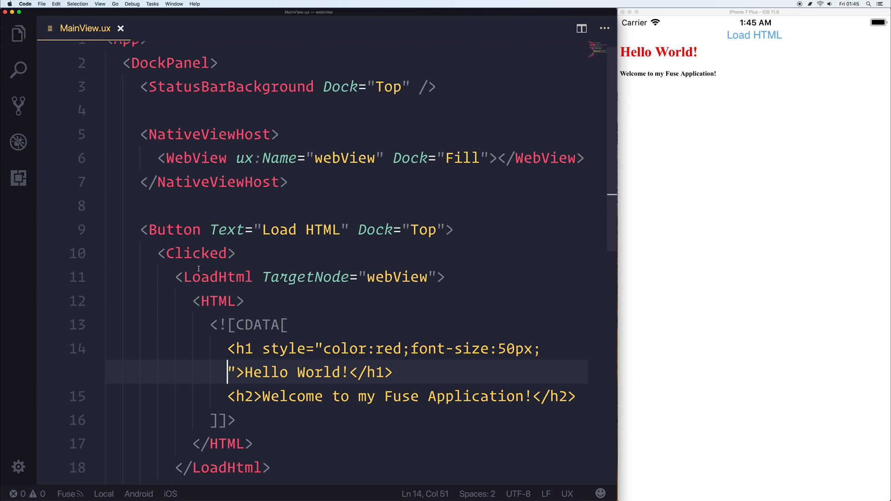
scroll(down, 3)
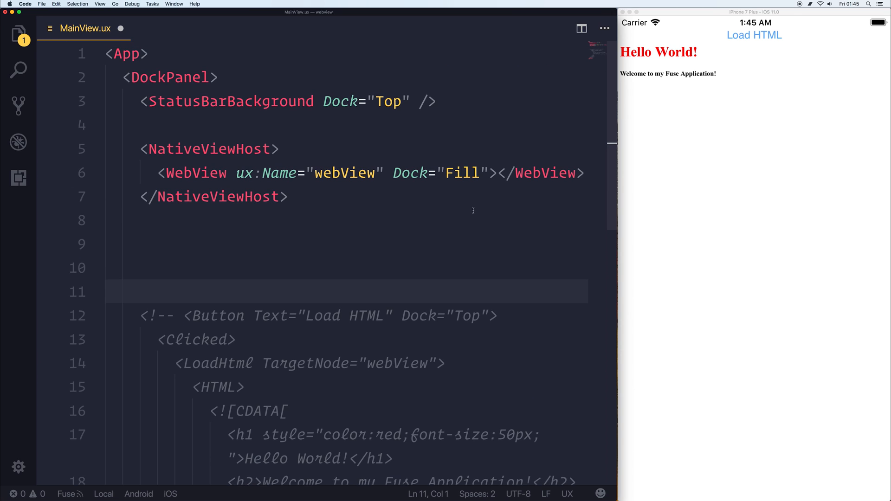
click(499, 173)
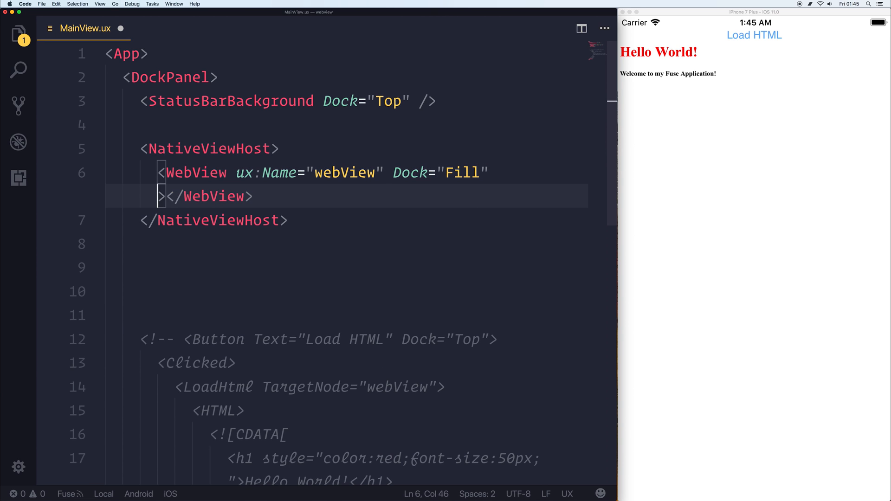
text(Url="")
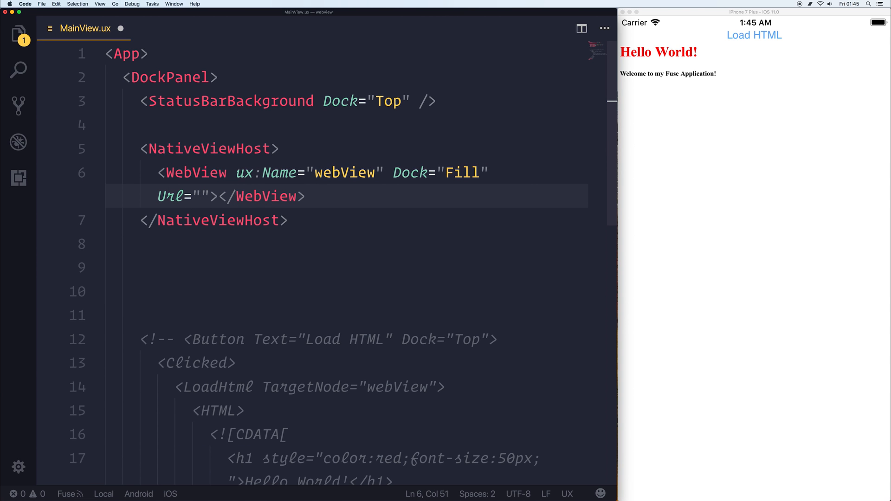
text(https://)
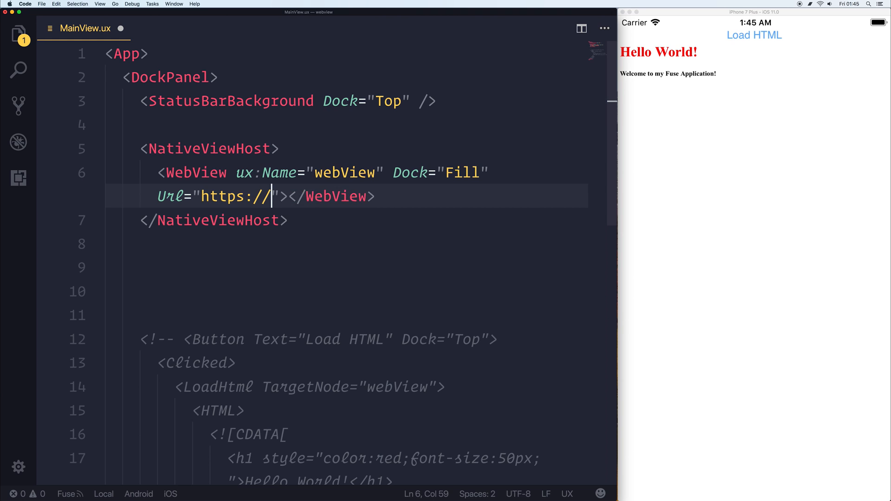
text(paulhalliday.io)
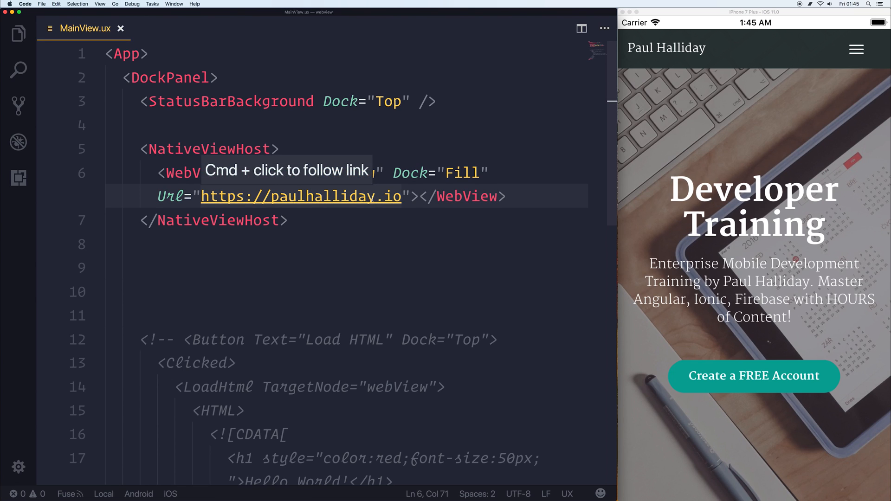
Save the Url, view the training site, and return the cursor before </WebView>
scroll(down, 3)
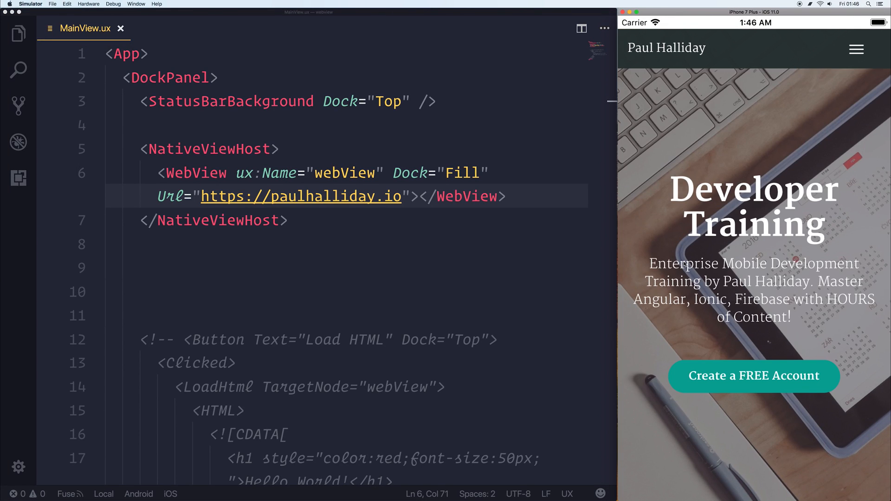
click(419, 196)
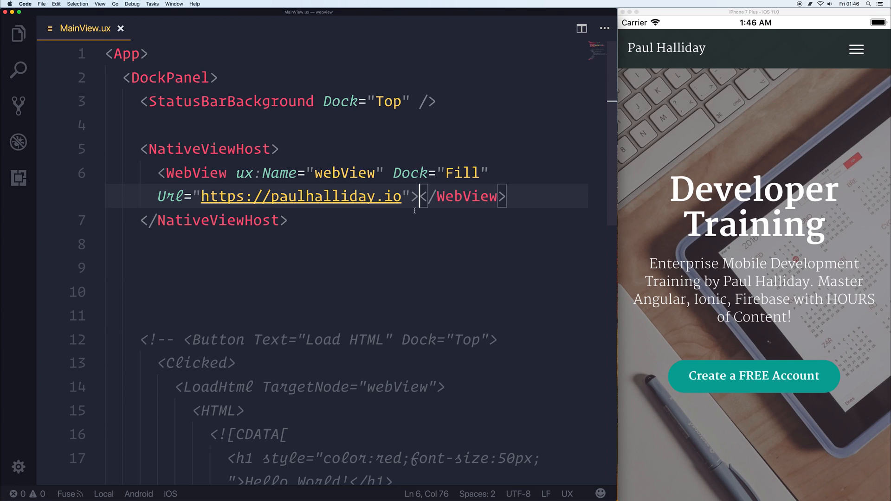
Add a PageLoaded element containing EvaluateJS inside the WebView
key(Enter)
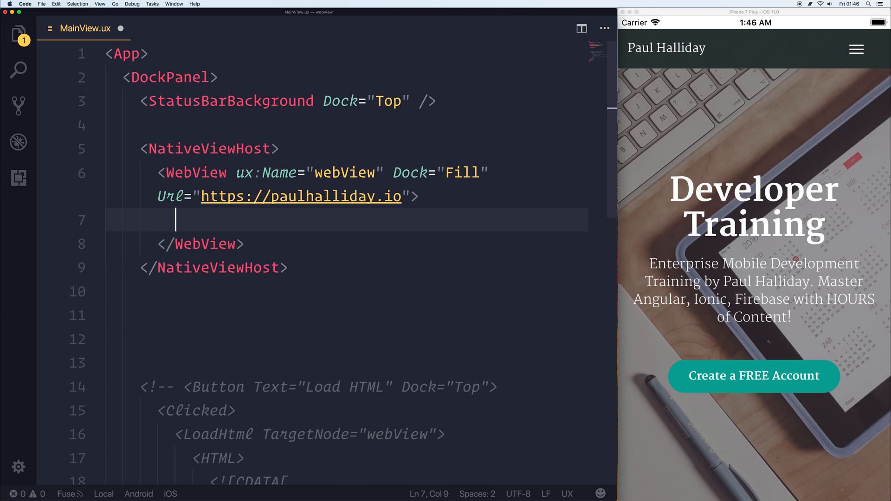
text(PageLoaded>)
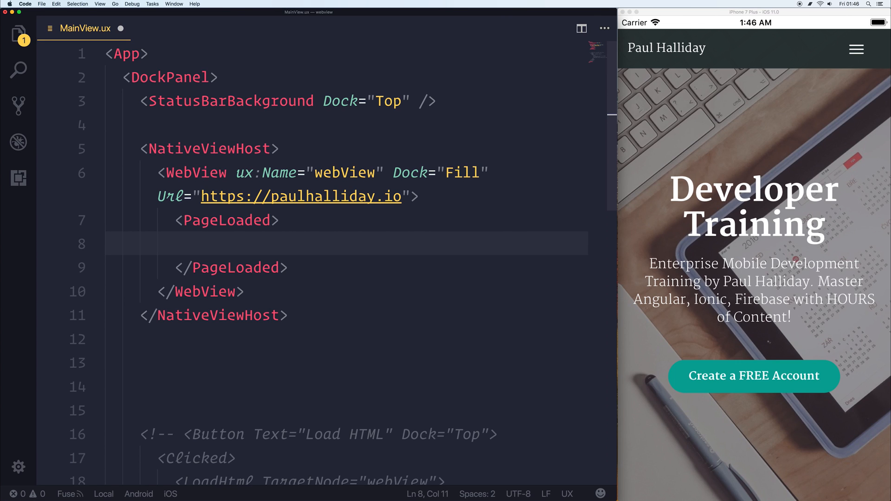
text(Ev)
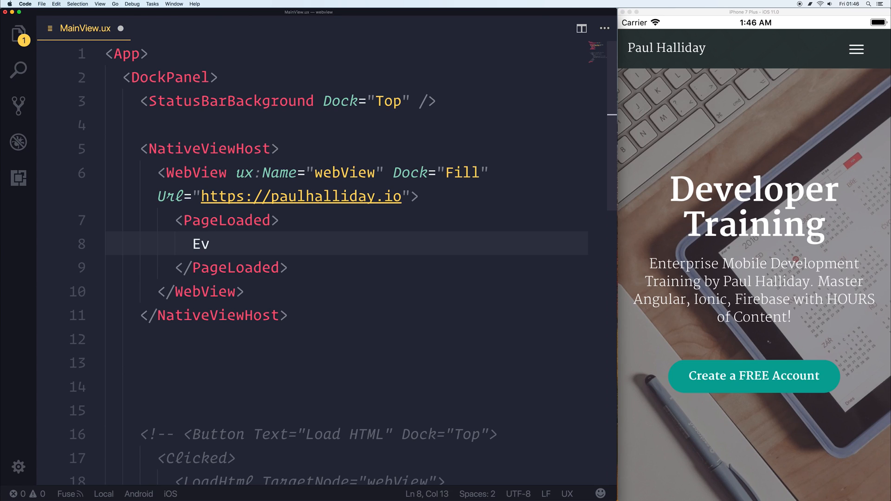
text(aluateJS></EvaluateJS>)
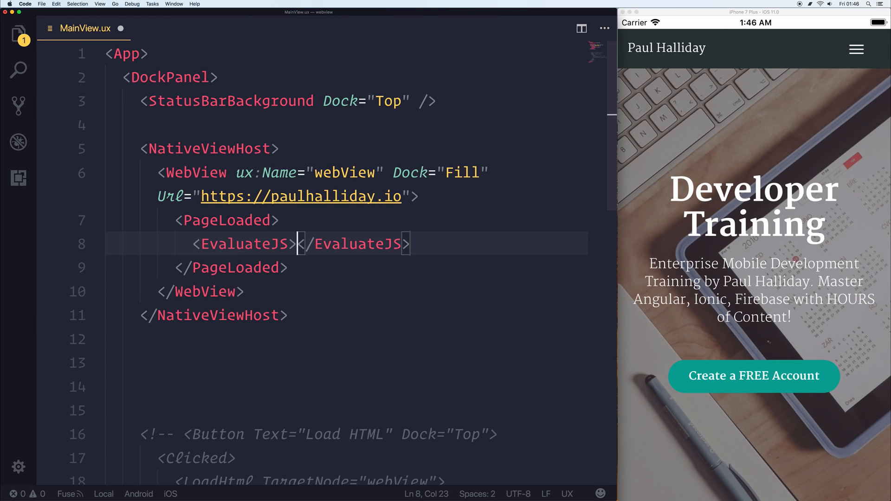
key(Return)
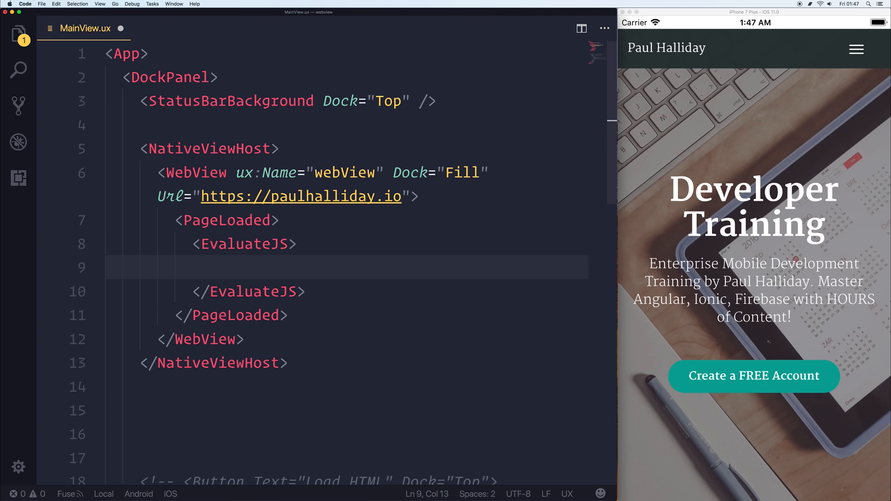
Start the script with var response holding document.location.href
text(var)
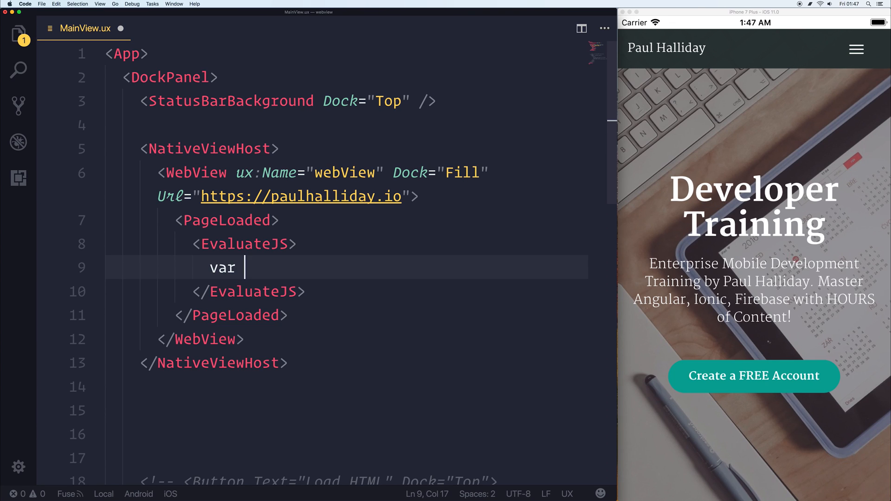
text(response = {)
text(url)
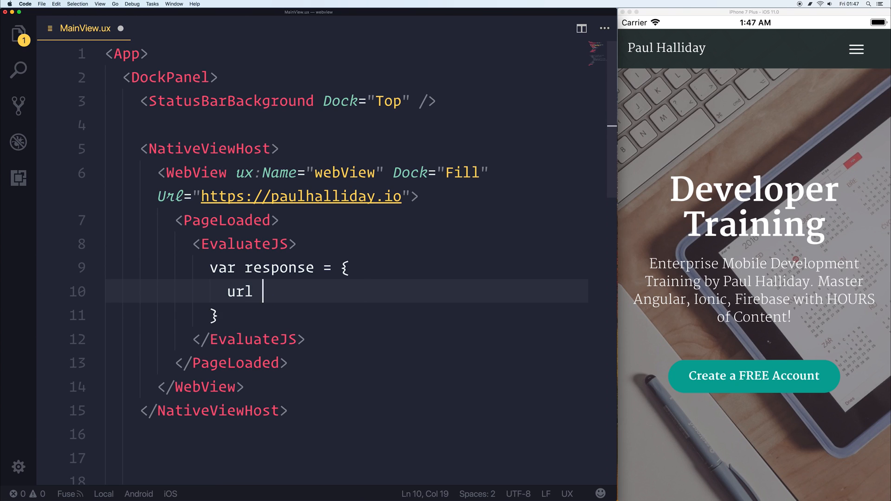
text(:)
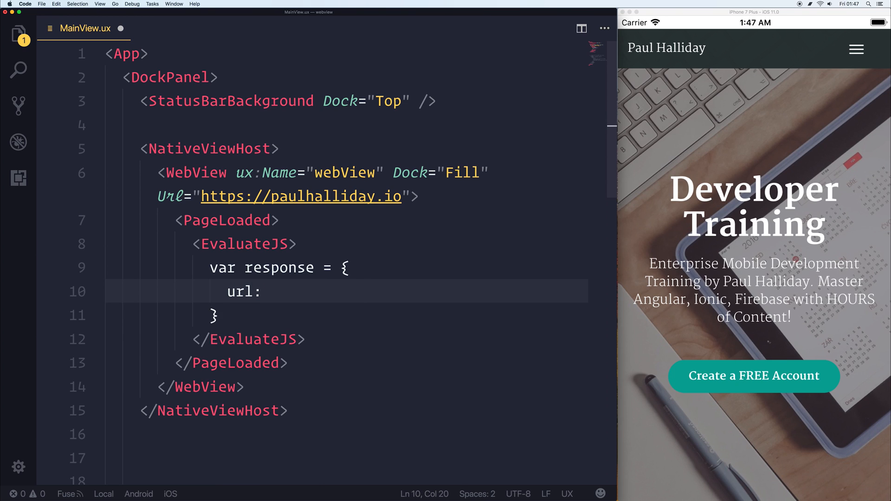
text(document.location.)
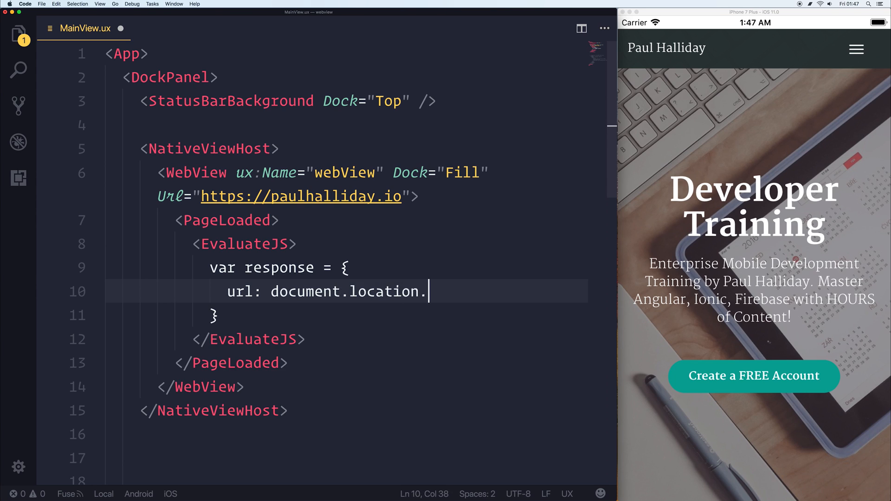
text(href)
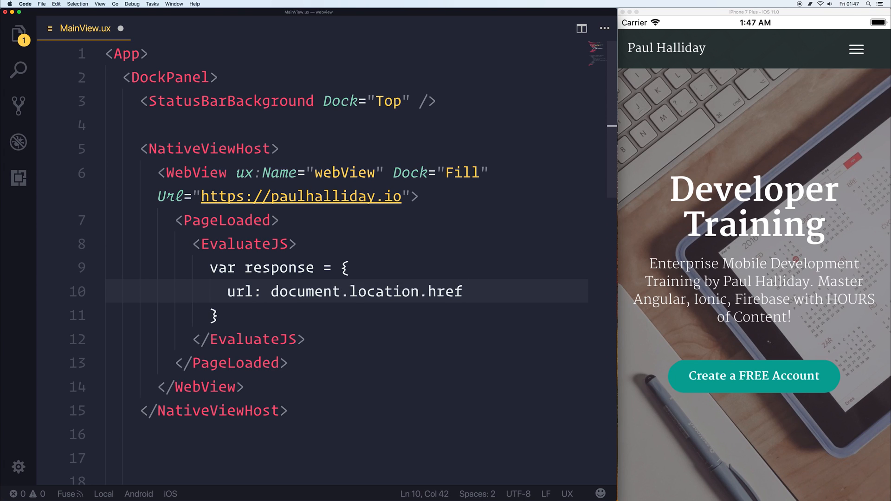
click(261, 291)
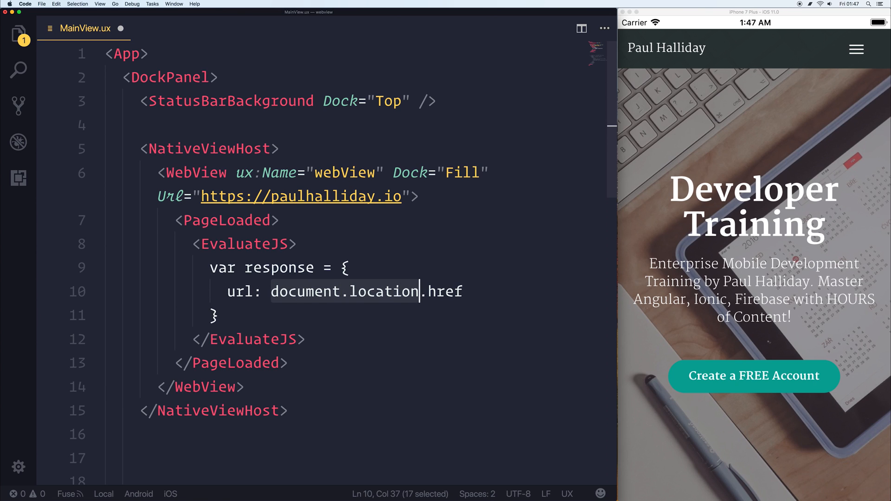
Add protocol: document.location.protocol to response and return response
text(,)
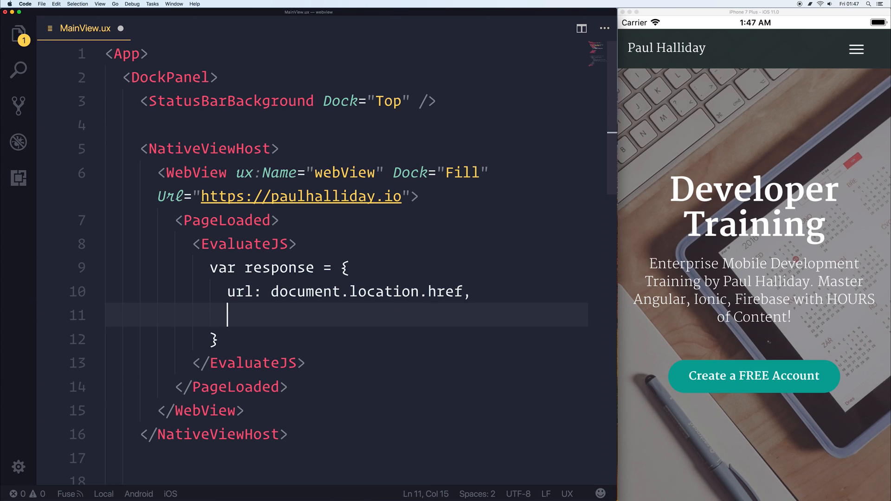
text(protoco)
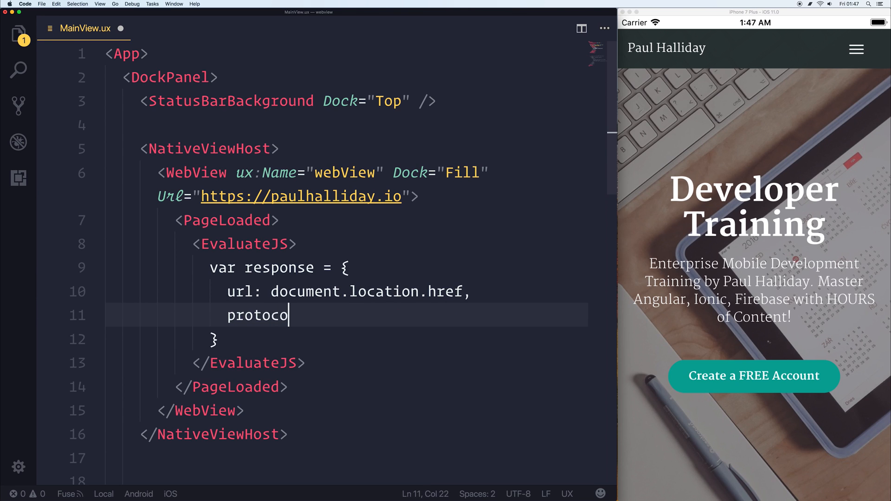
text(l:)
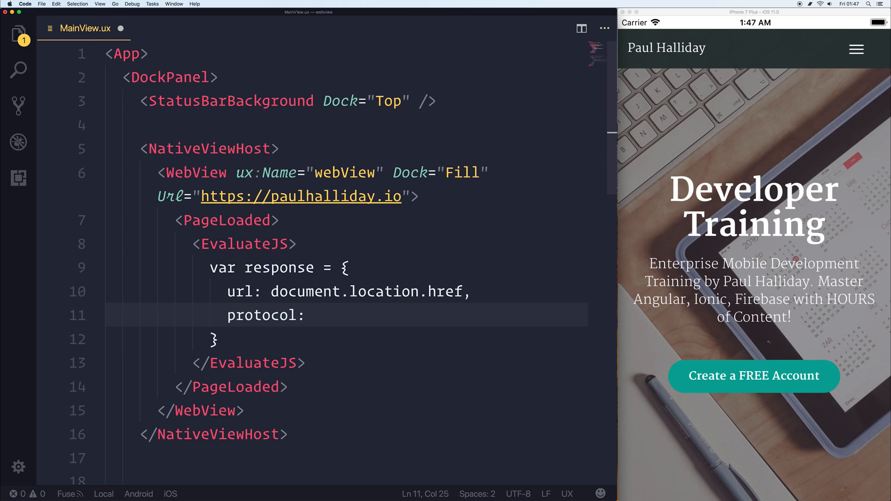
text(document.locatio)
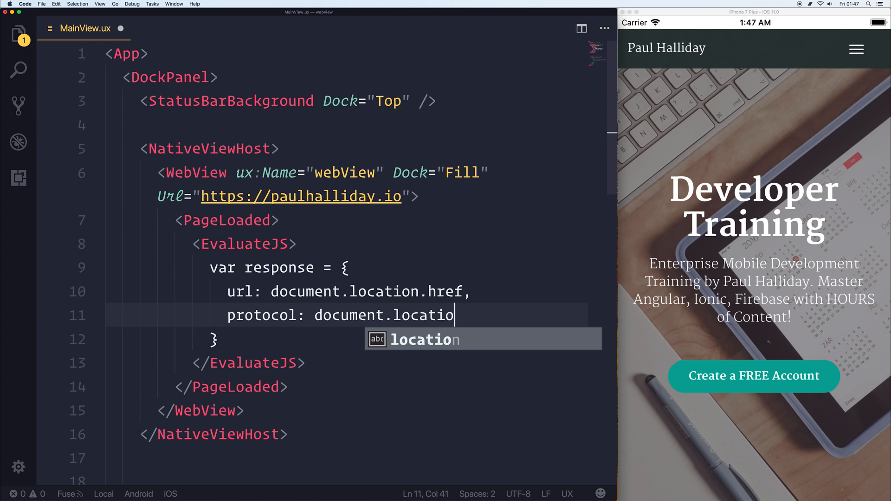
text(n.protocol)
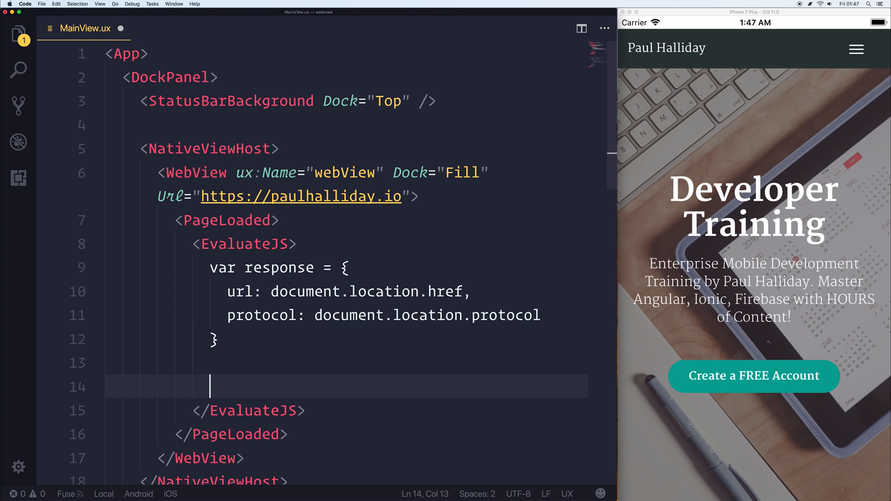
text(return response;)
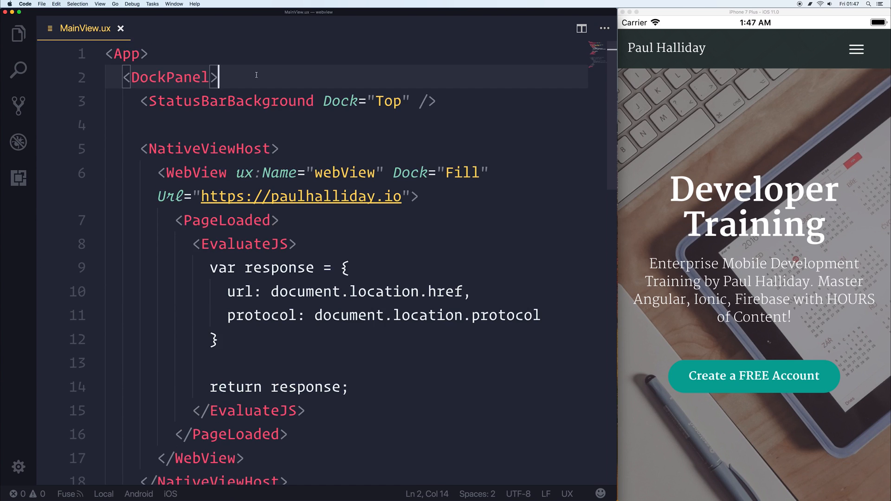
Add a JavaScript block exporting onPageLoaded(response) logging JSON.parse(response.json).protocol
key(Enter)
text(<JavaScript></JavaScript>)
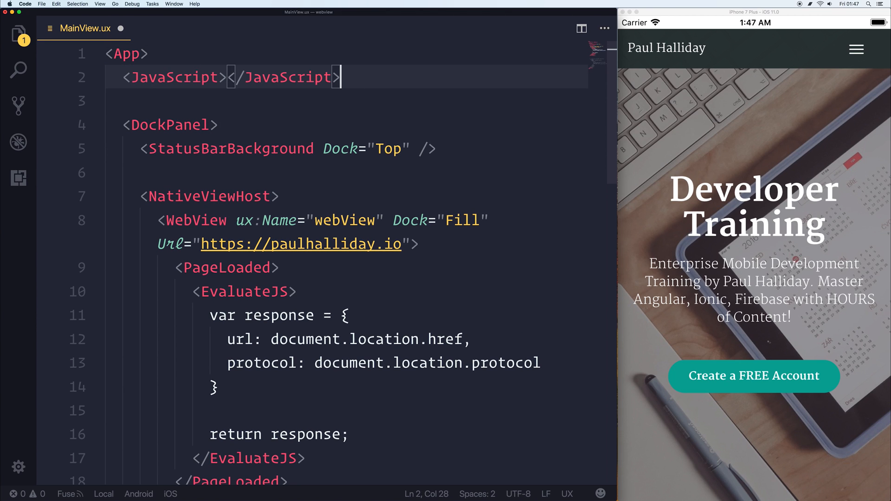
click(227, 77)
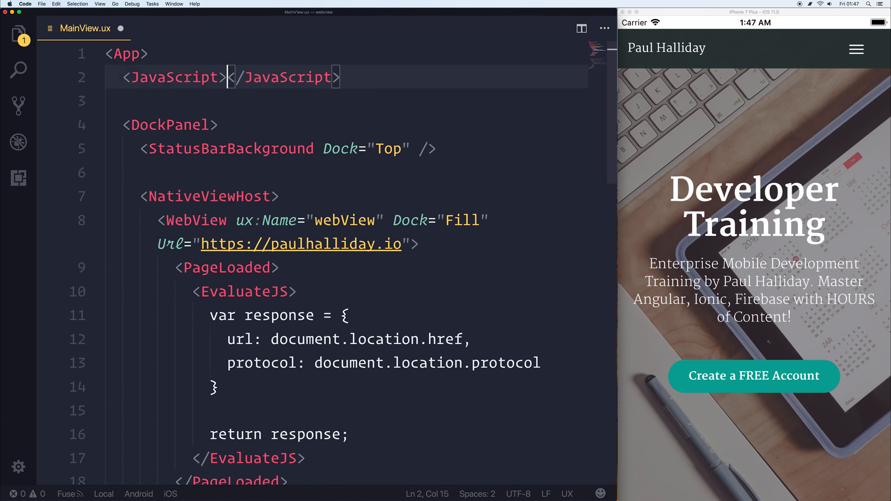
text(module.exports = {)
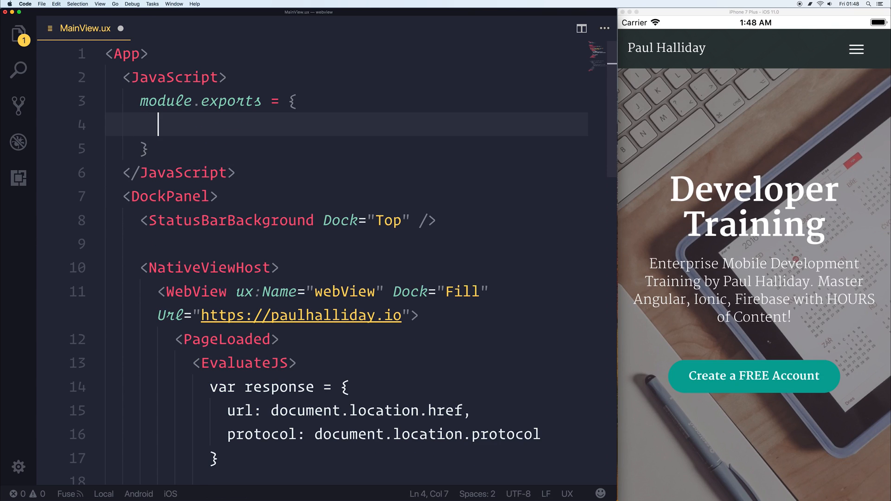
text(onPage)
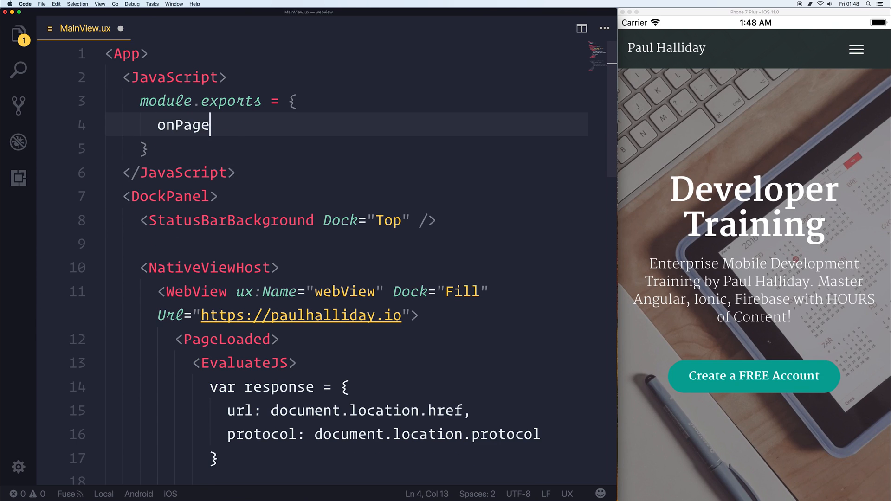
text(Loaded)
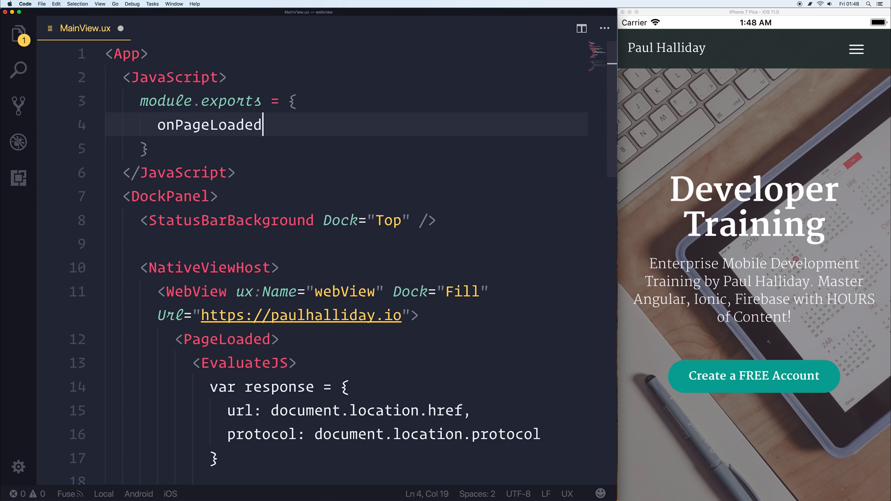
text(: function(response){)
text(con)
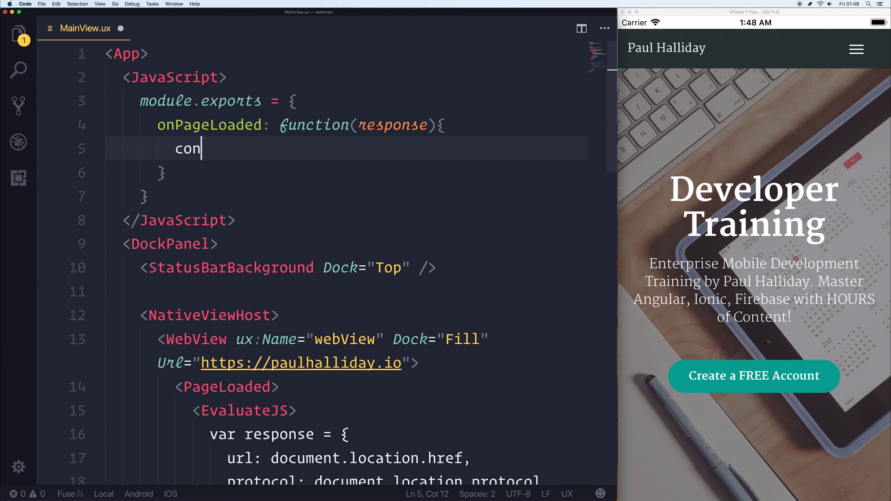
text(sole.log(JSON.parse()
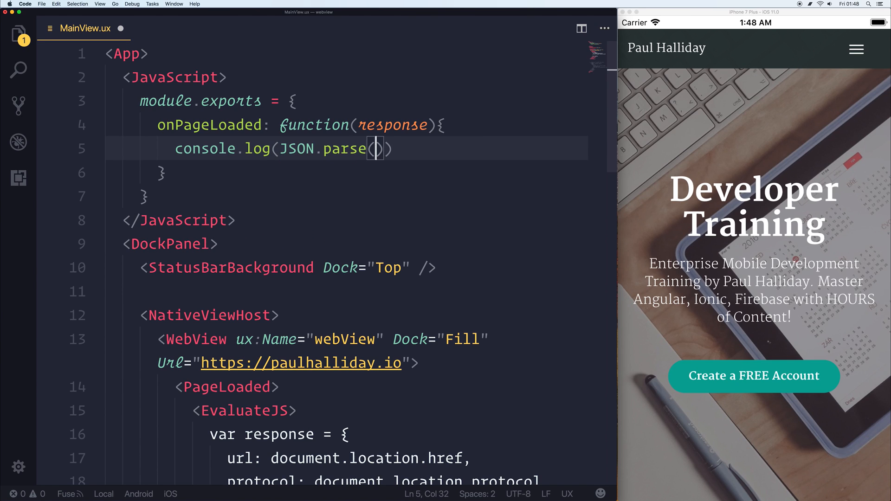
text(response.json)
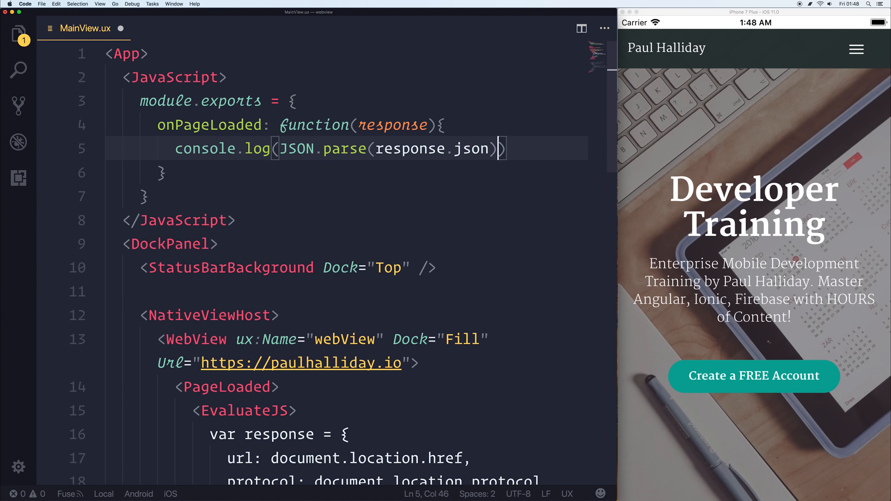
text(.protocol)
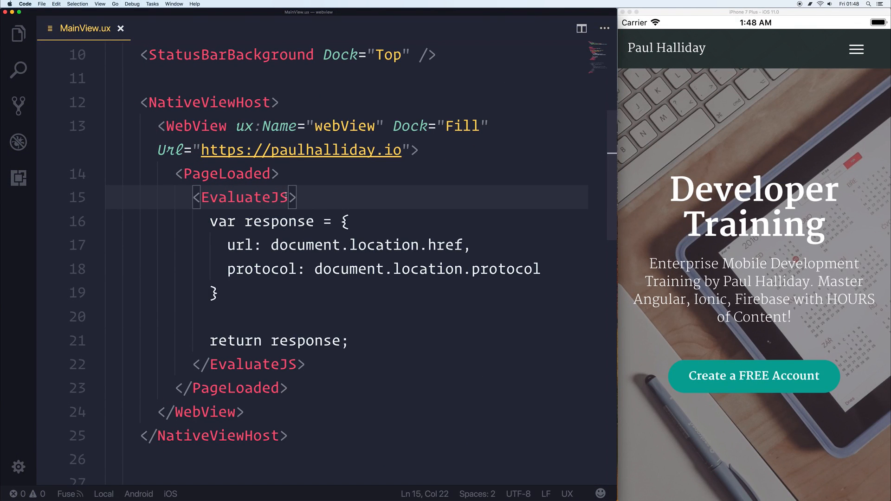
Set EvaluateJS Handler="{onPageLoaded}", check the log output, then close the Output panel
text(Handler=")
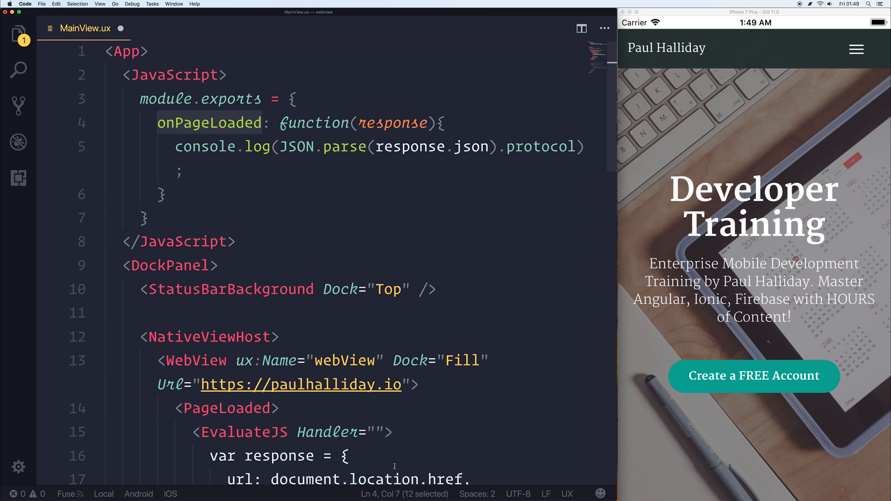
click(375, 432)
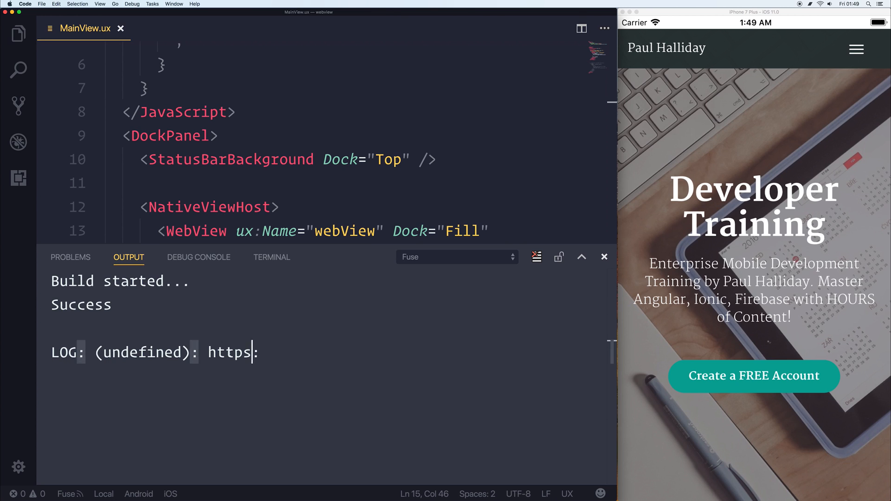
scroll(up, 3)
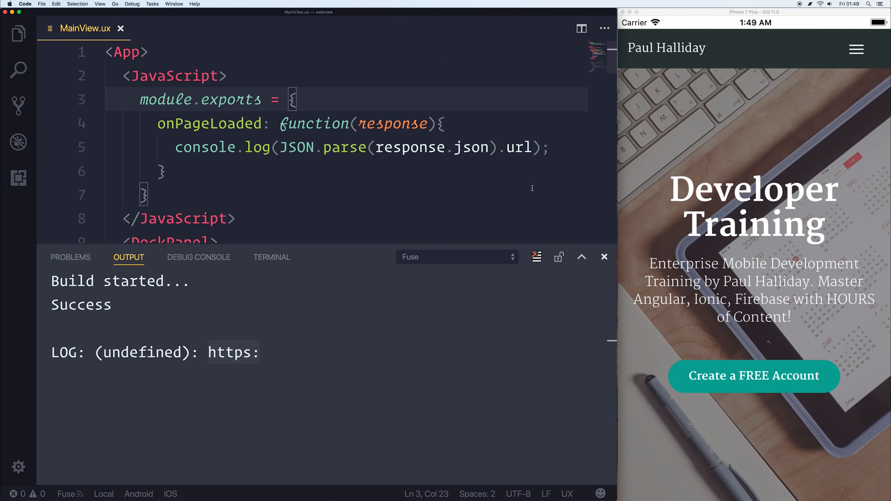
scroll(down, 3)
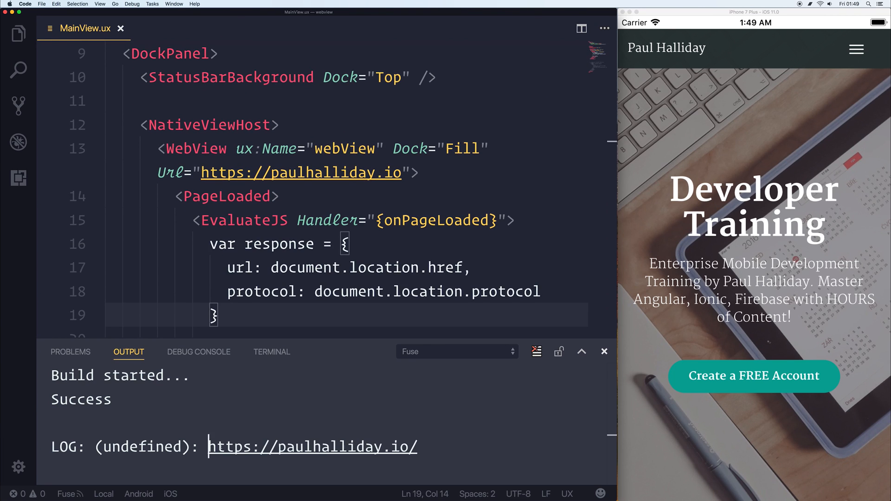
click(604, 351)
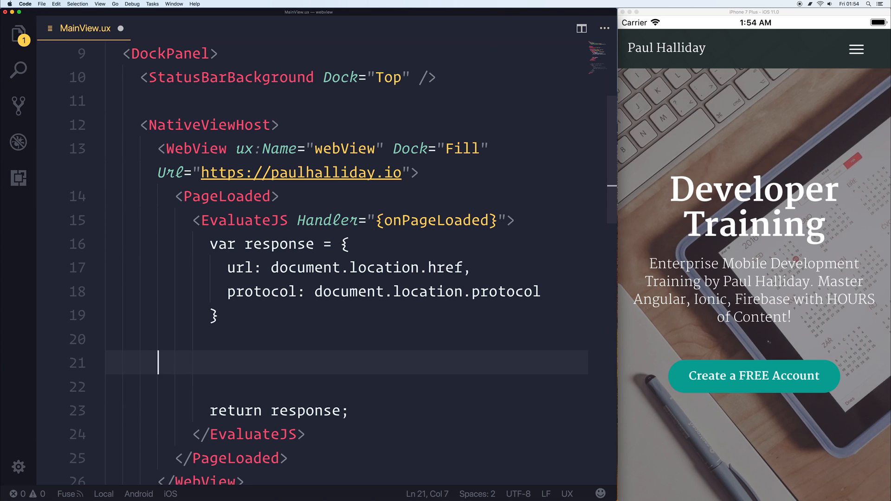
Add document.write("Hello World!"); inside the EvaluateJS script so the simulator shows Hello World!
text(document.write()
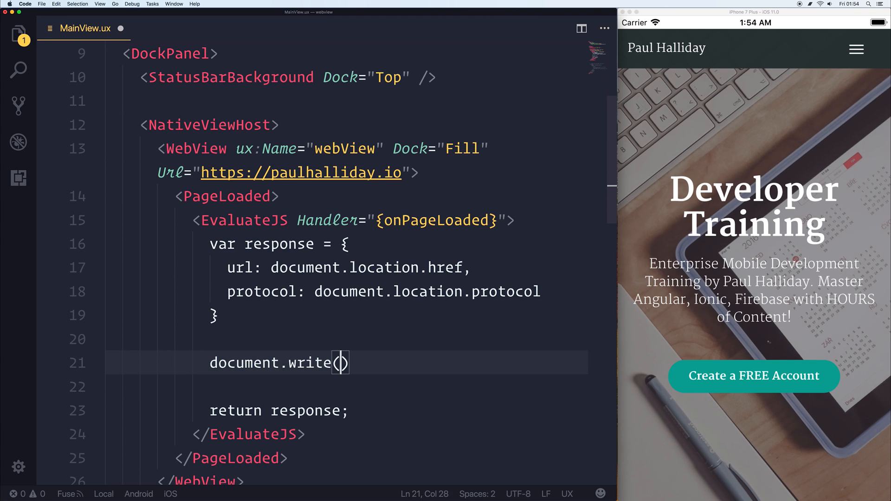
text("Hello")
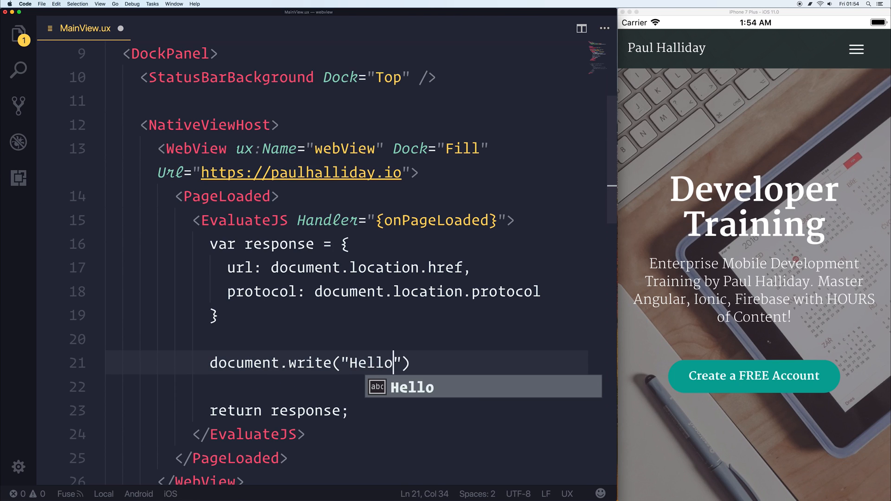
text(World!");)
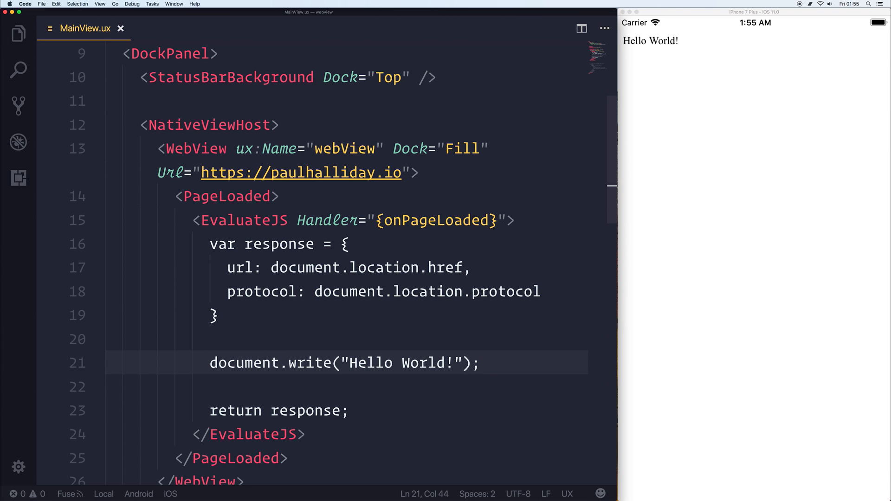
scroll(down, 3)
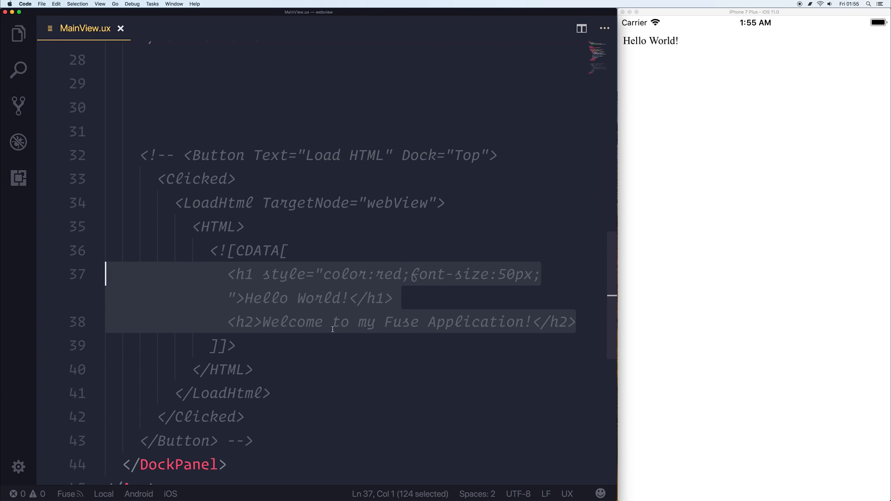
click(445, 155)
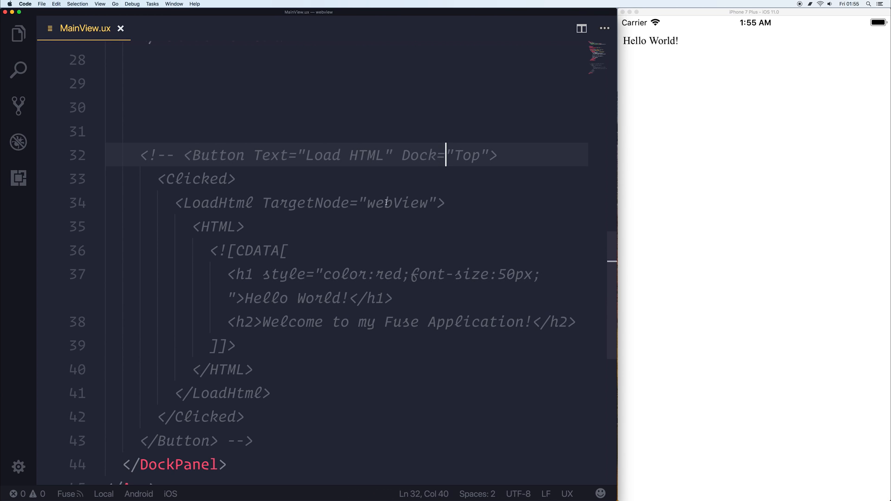
scroll(up, 3)
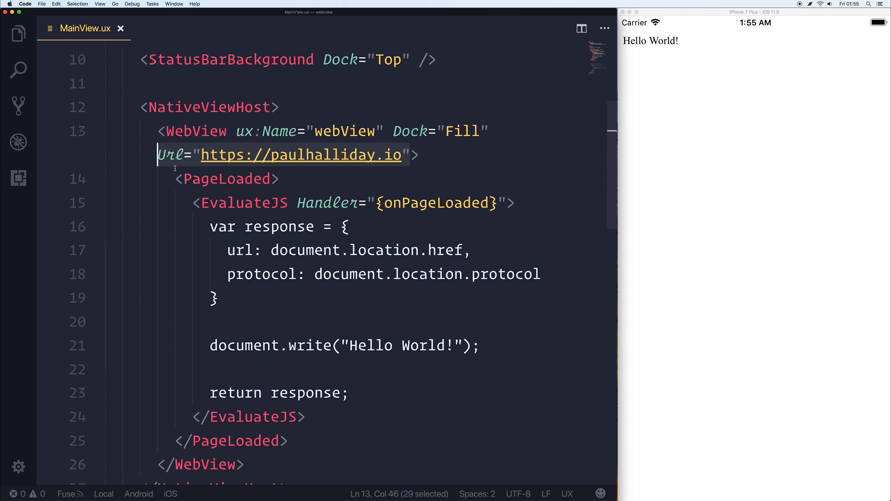
scroll(up, 3)
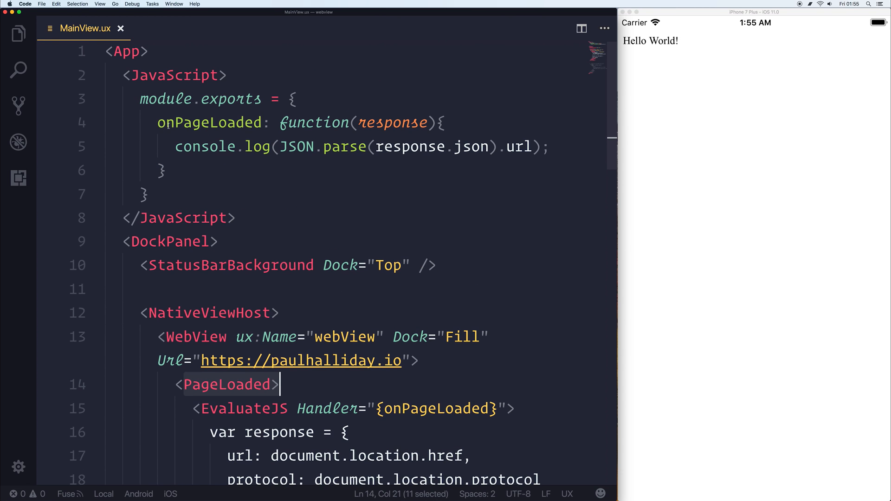
scroll(down, 3)
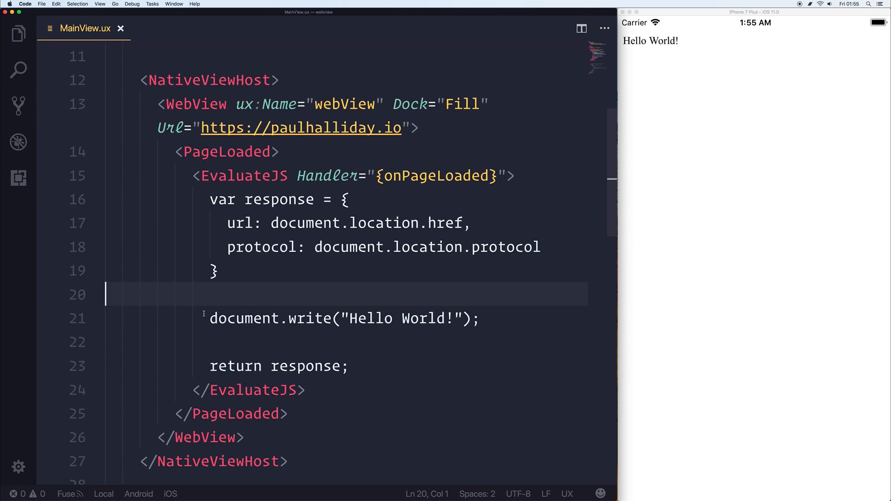
click(403, 317)
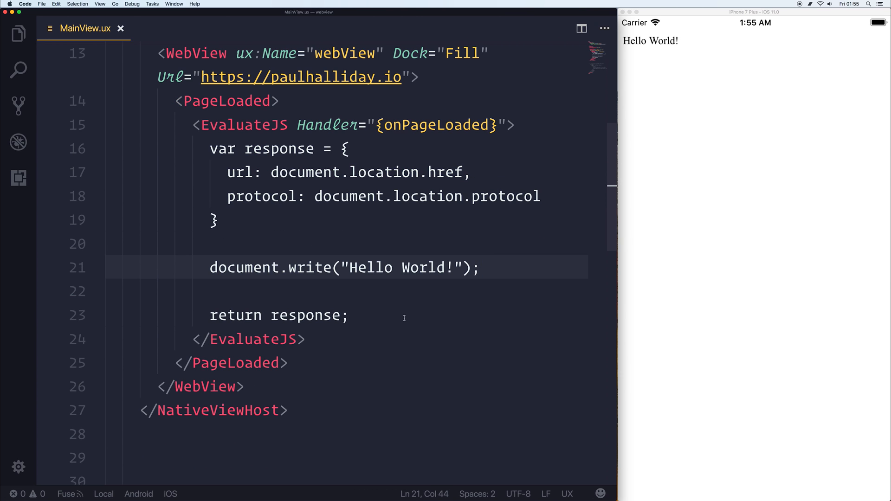